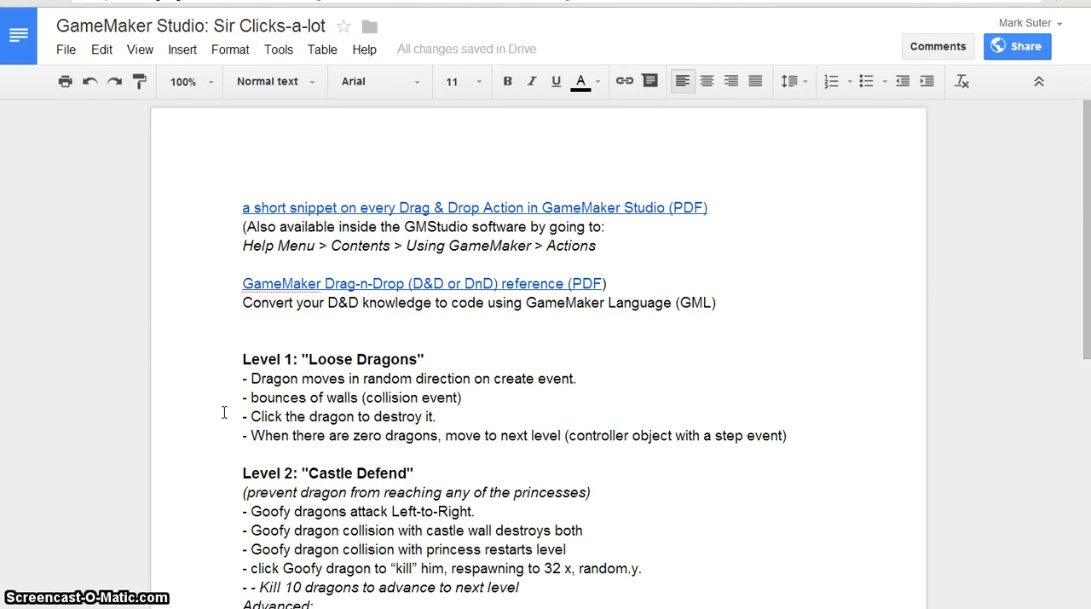
mouse_move(334, 397)
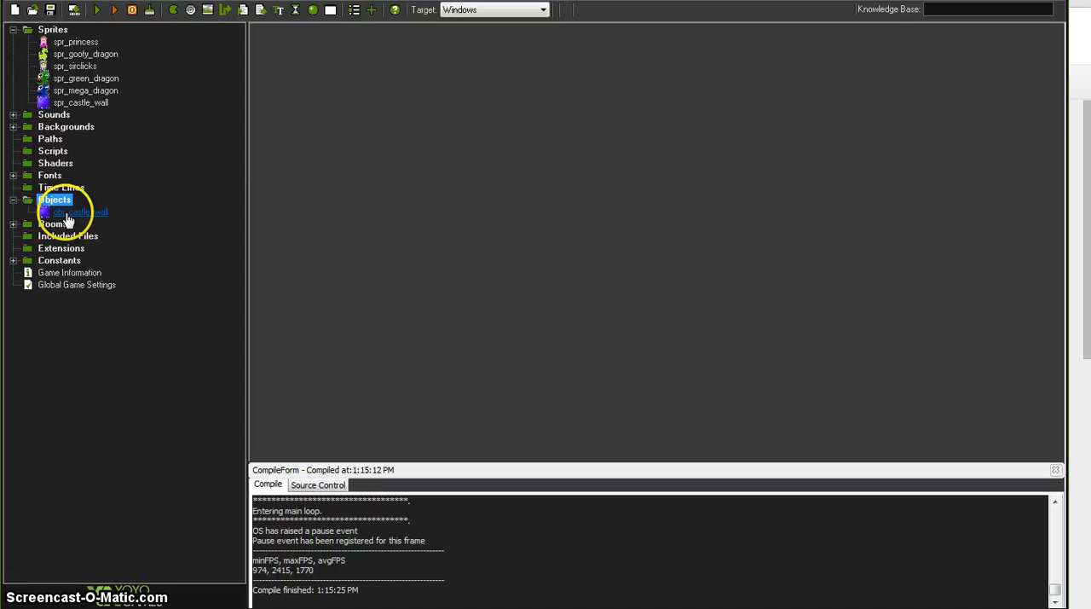
- Review obj_castle_wall, then create a new object in the Objects group
double_click(71, 212)
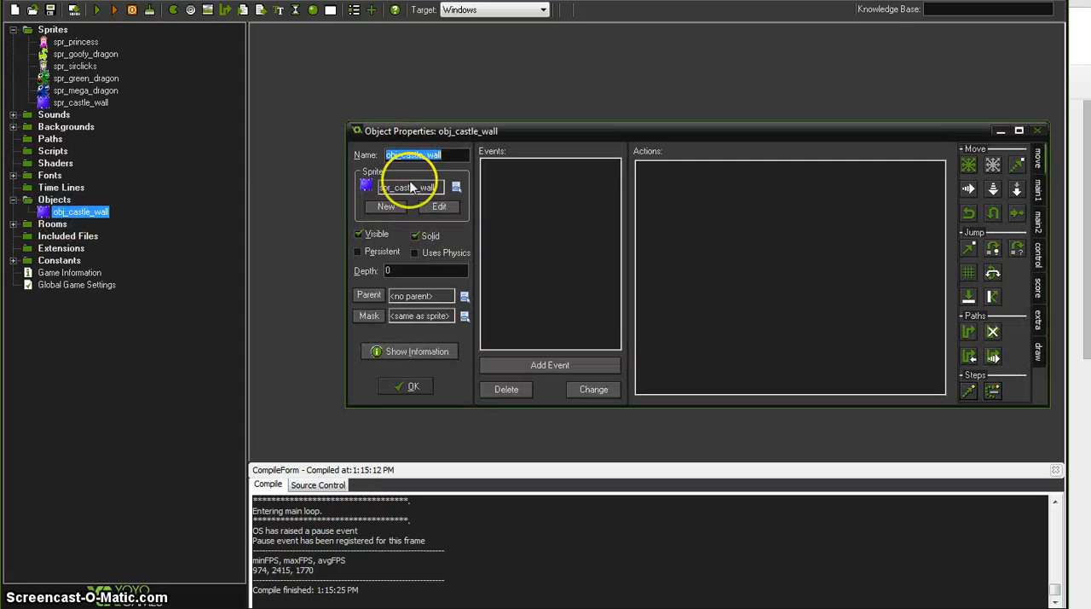
click(412, 385)
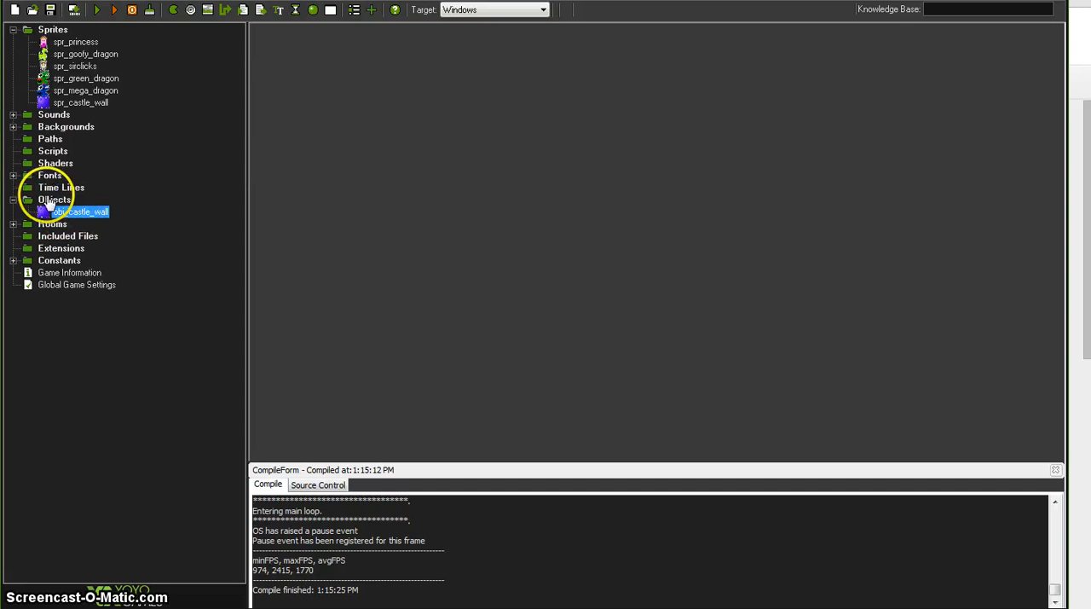
right_click(55, 197)
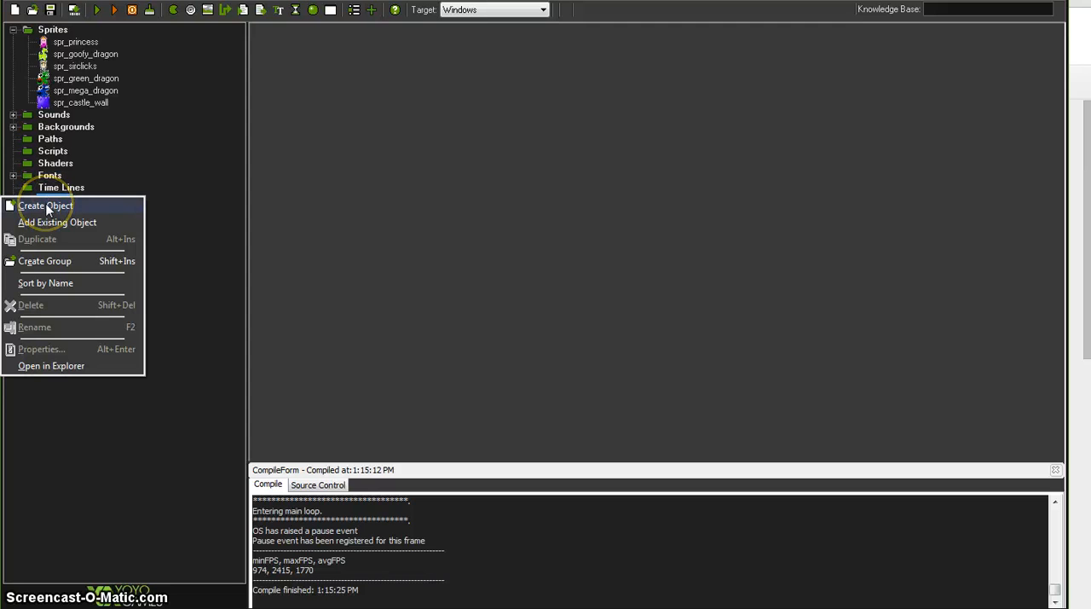
click(46, 207)
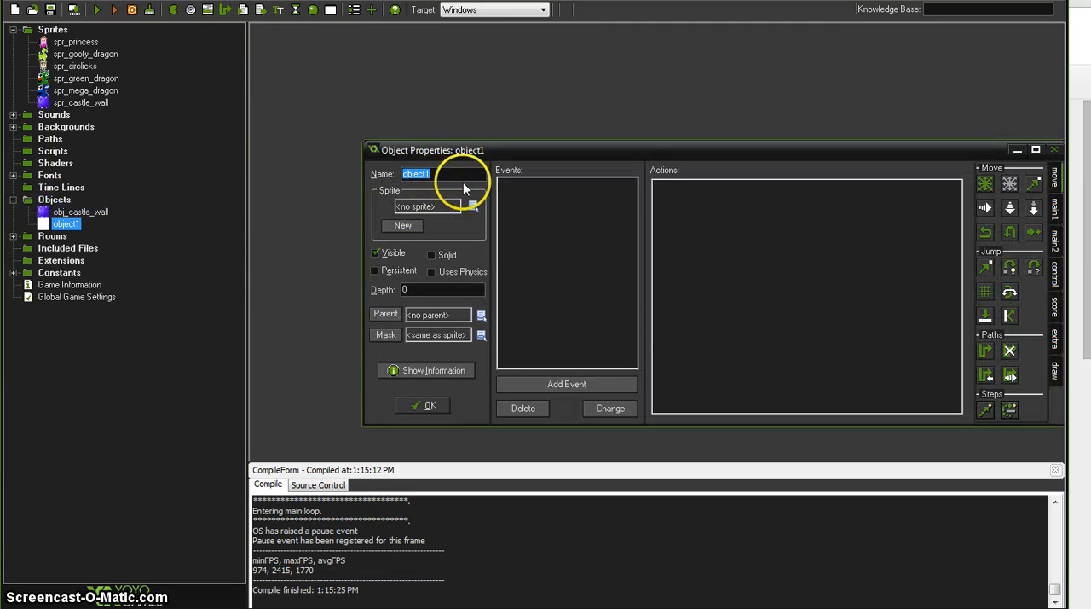
- Name the object obj_green_dragon and assign it the spr_green_dragon sprite
text(obj_)
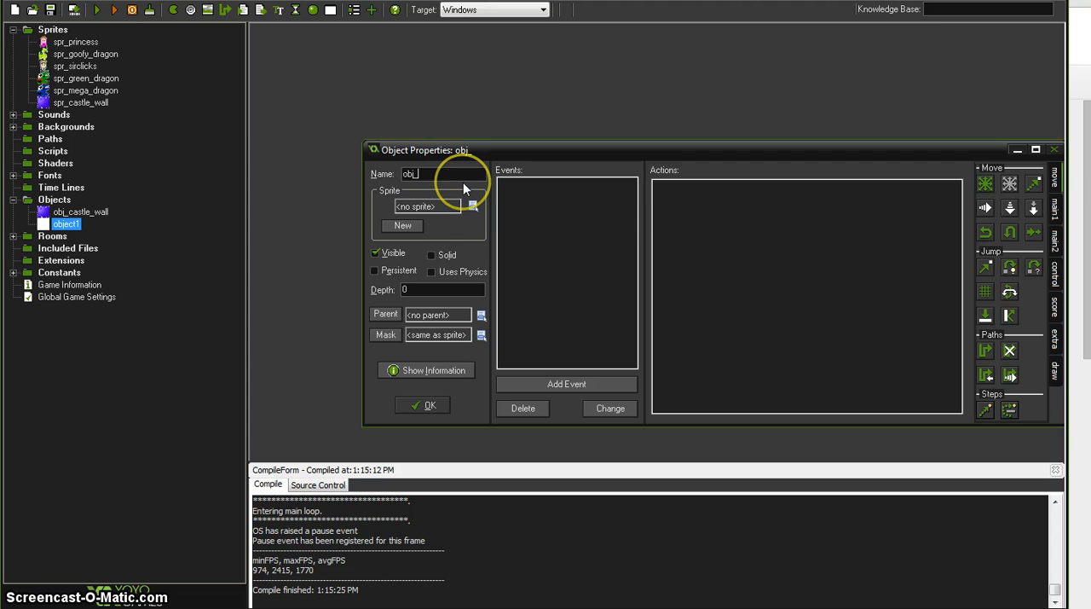
text(dr)
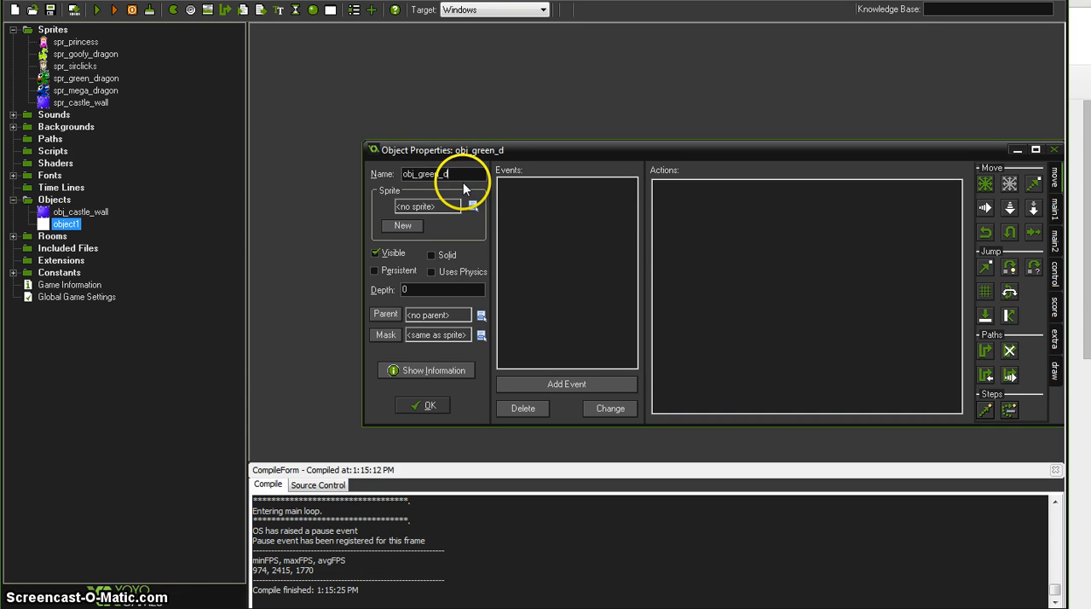
click(474, 206)
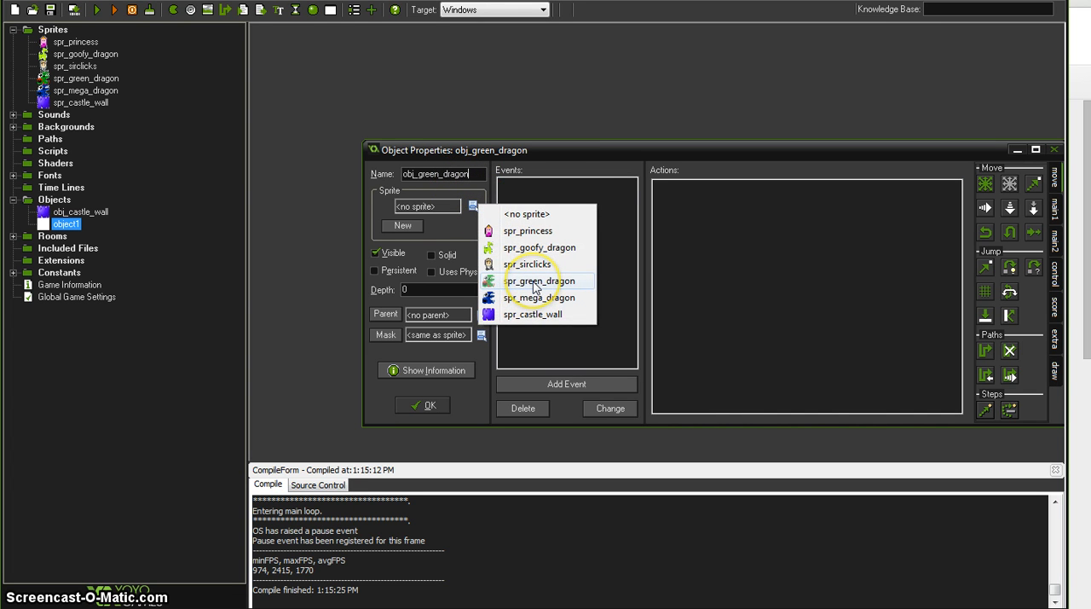
click(538, 279)
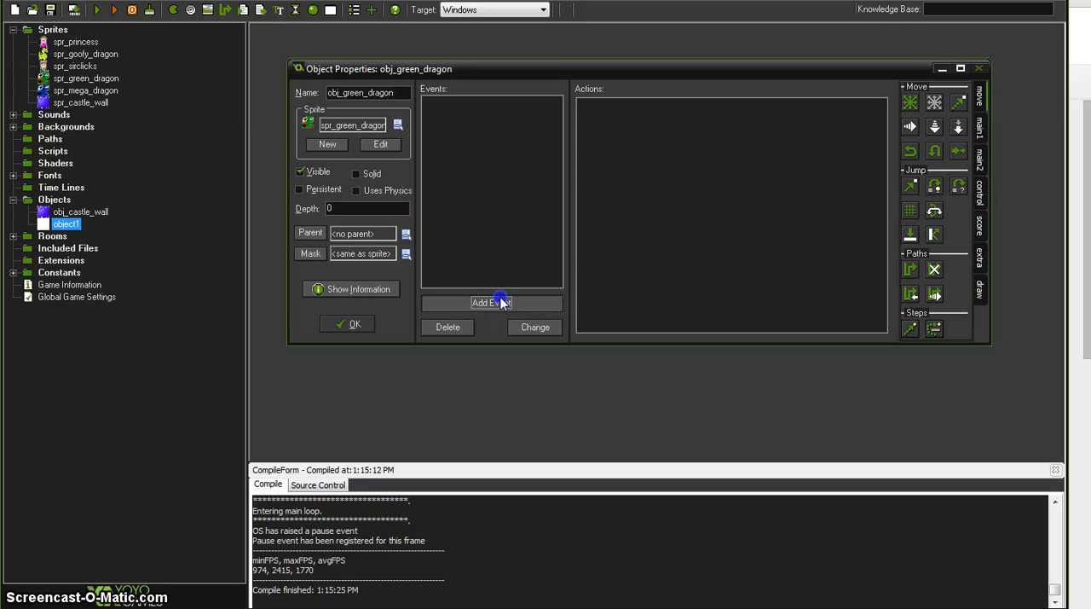
- Add a Create event with Move Fixed in several directions at speed 4
click(491, 304)
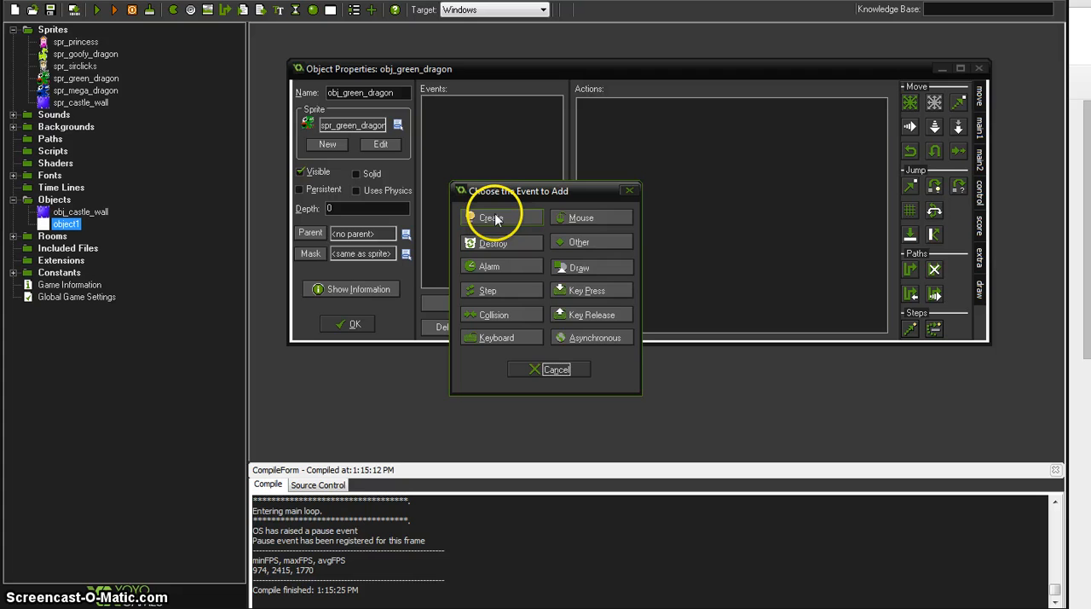
click(493, 219)
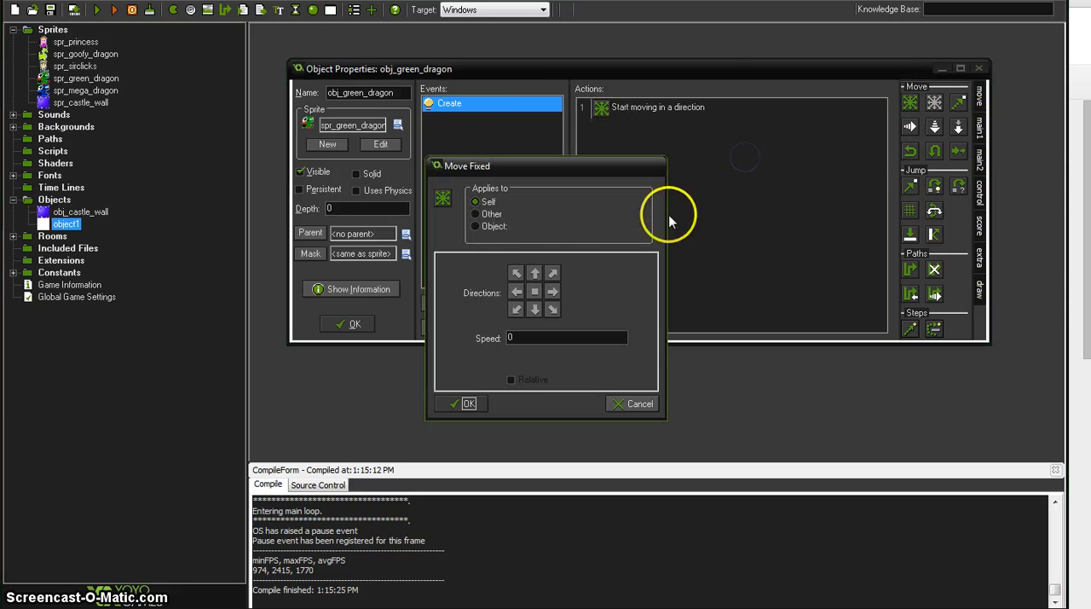
click(552, 310)
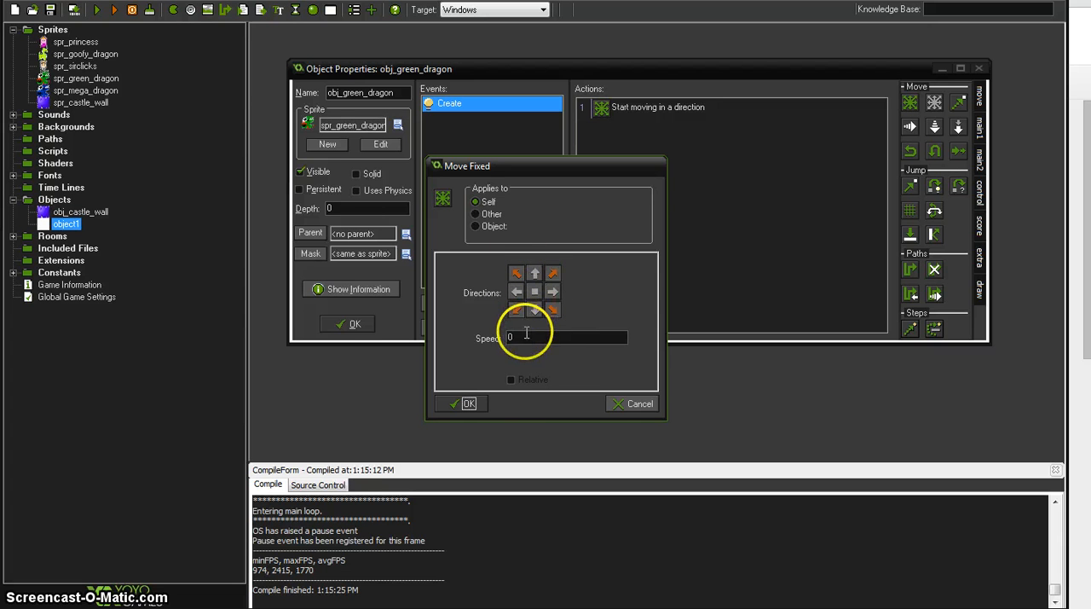
text(4)
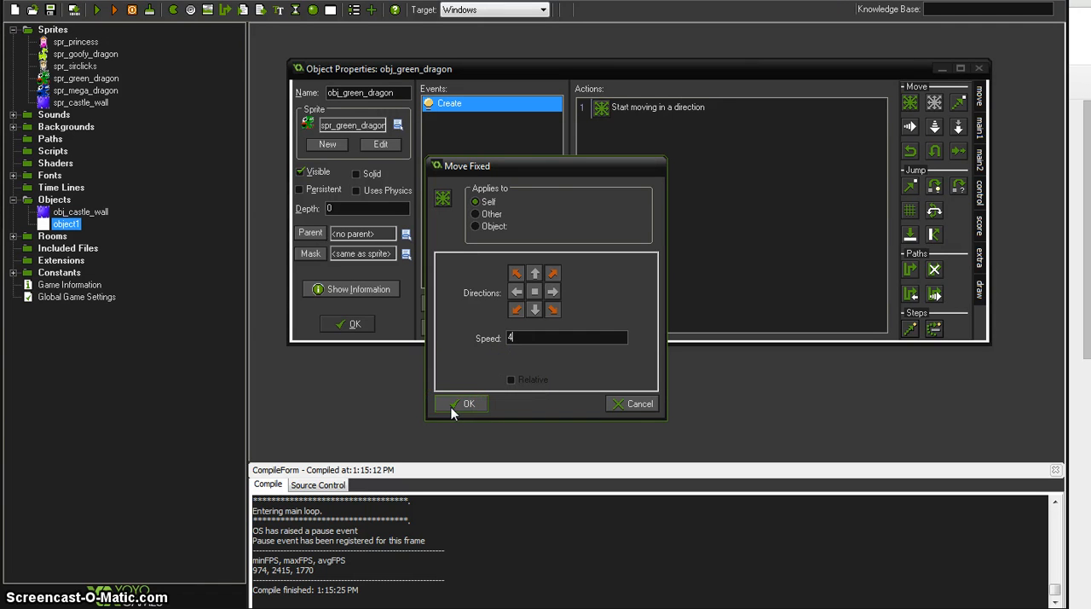
click(461, 402)
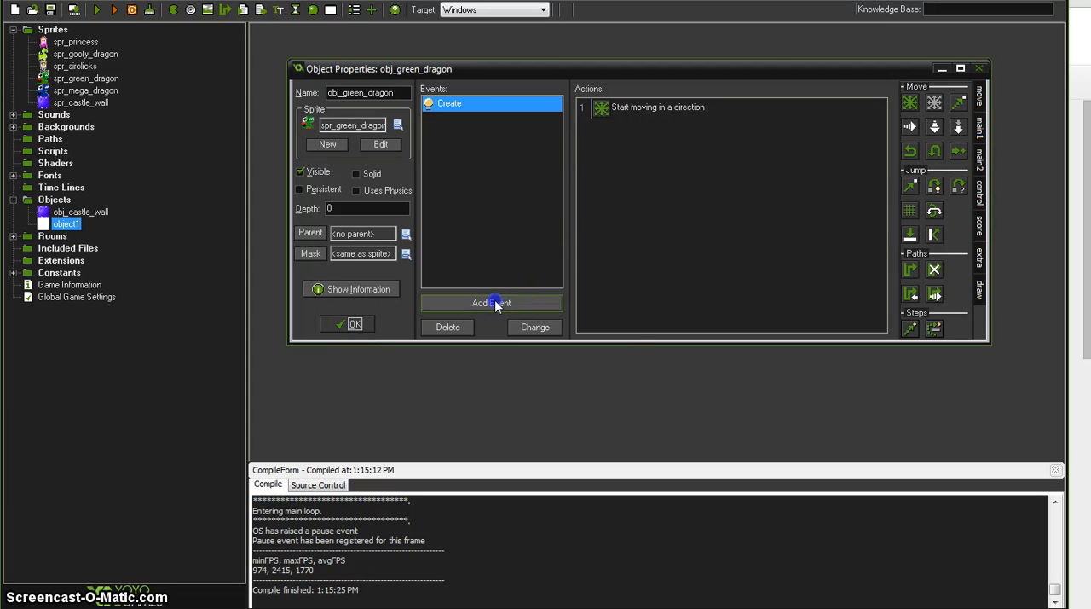
- Add a collision event with obj_castle_wall that bounces off solid objects, then close the object
click(491, 304)
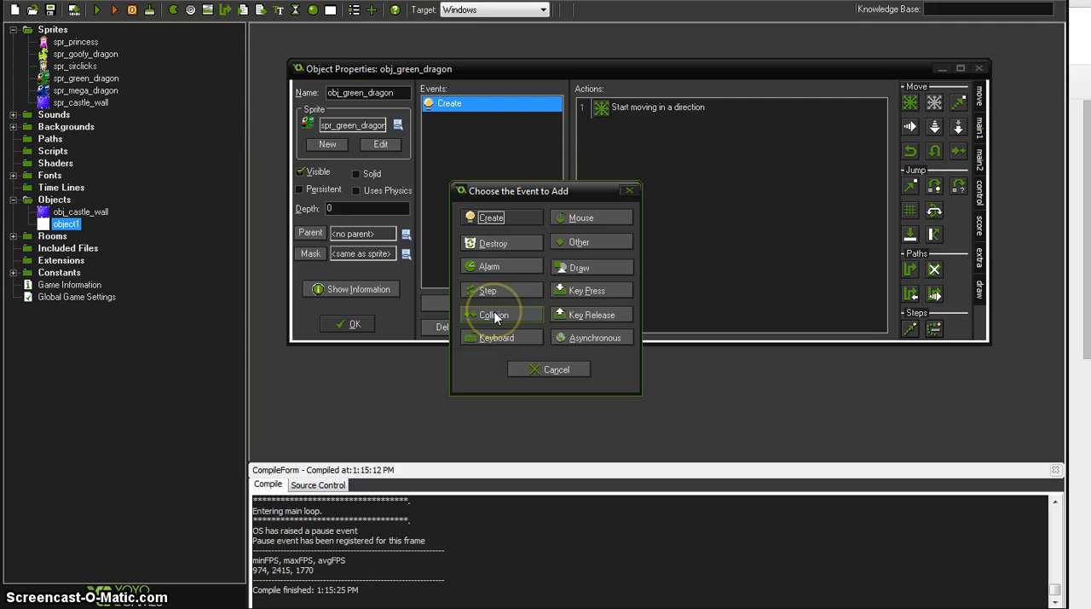
click(493, 315)
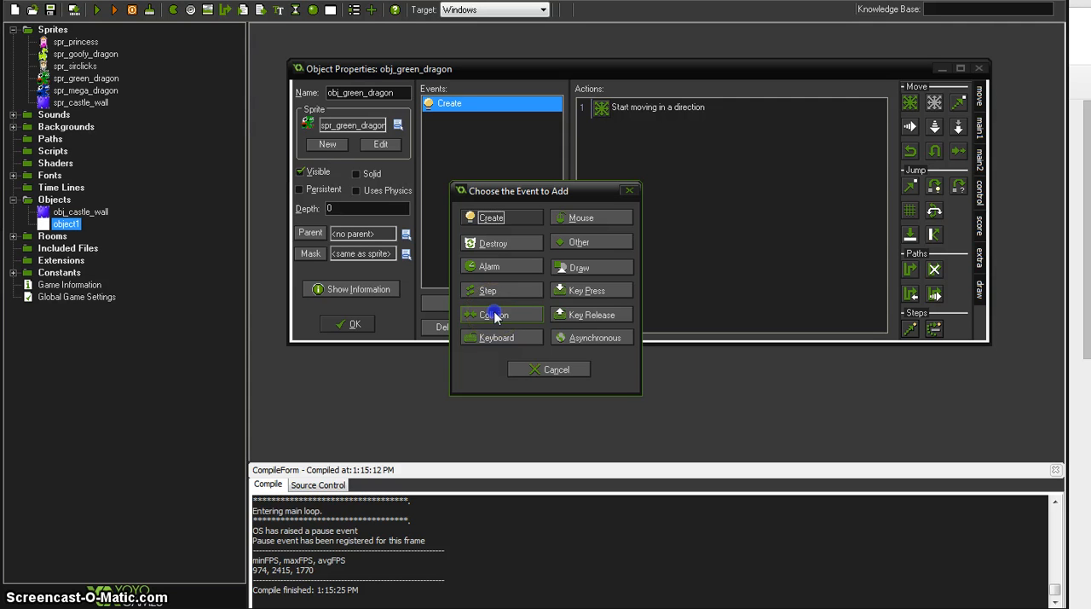
click(493, 314)
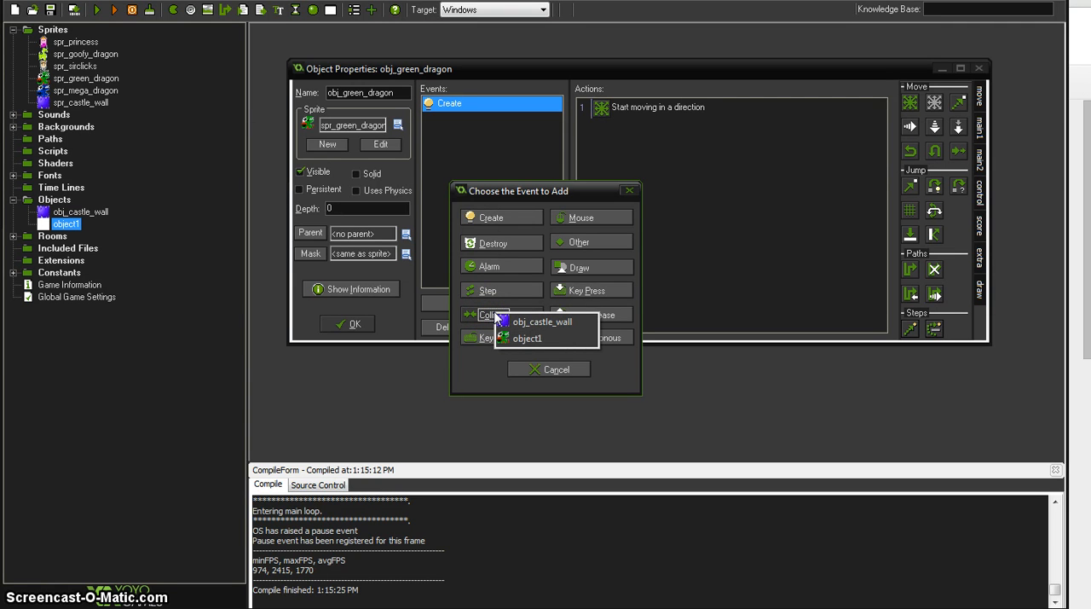
mouse_move(543, 323)
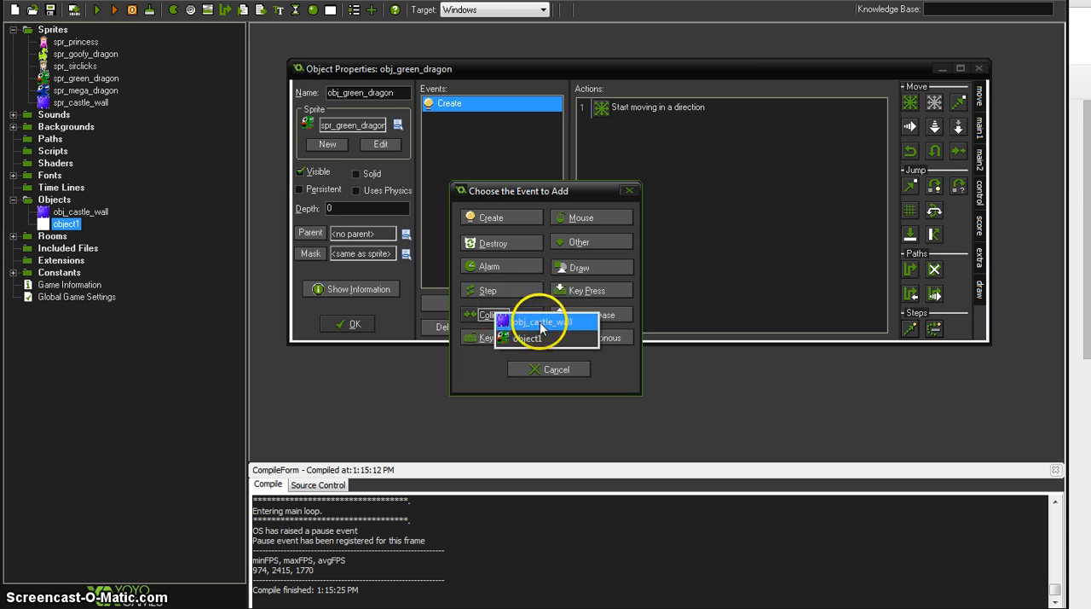
click(542, 320)
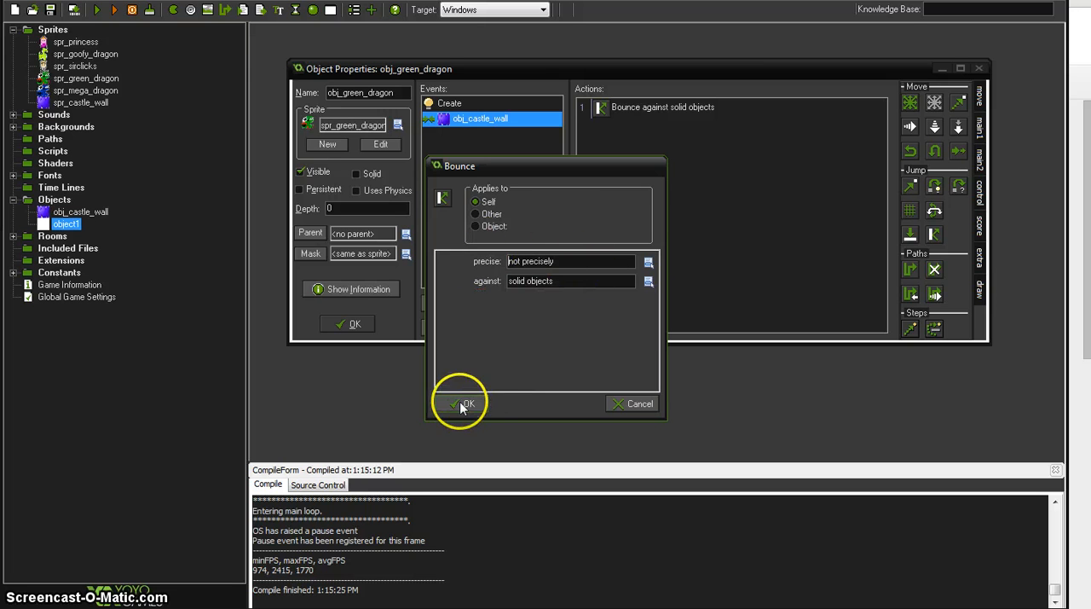
click(464, 402)
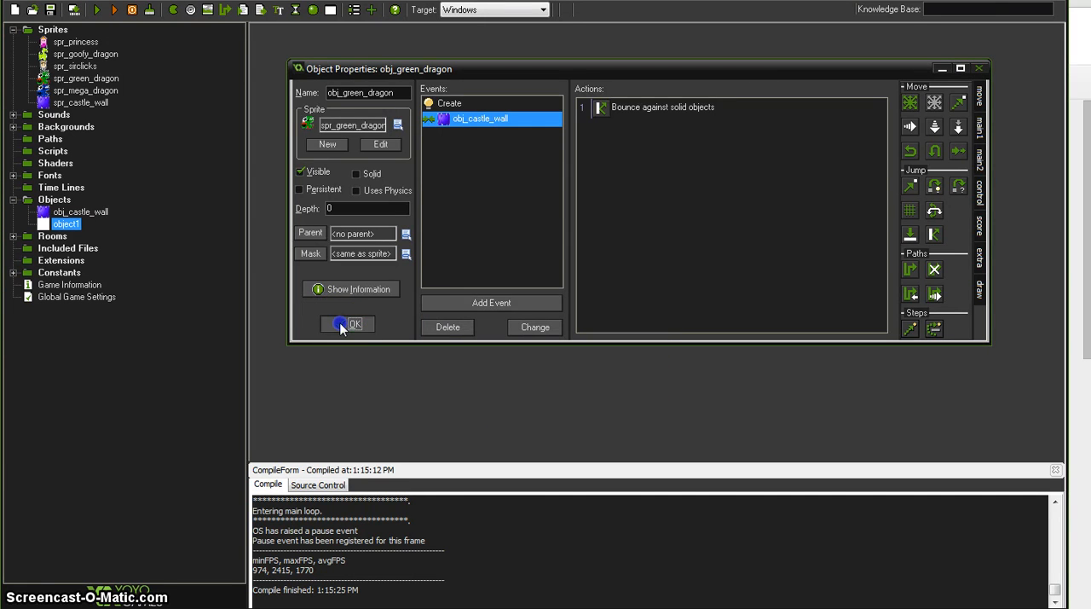
click(348, 324)
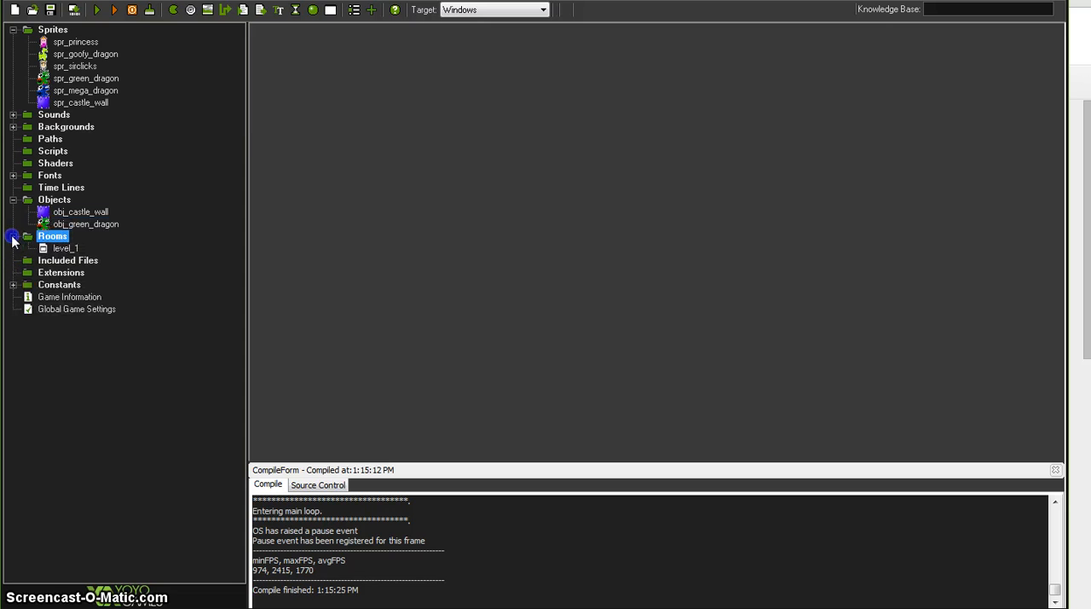
- Open room level_1 maximized and place several obj_green_dragon instances across it
double_click(64, 249)
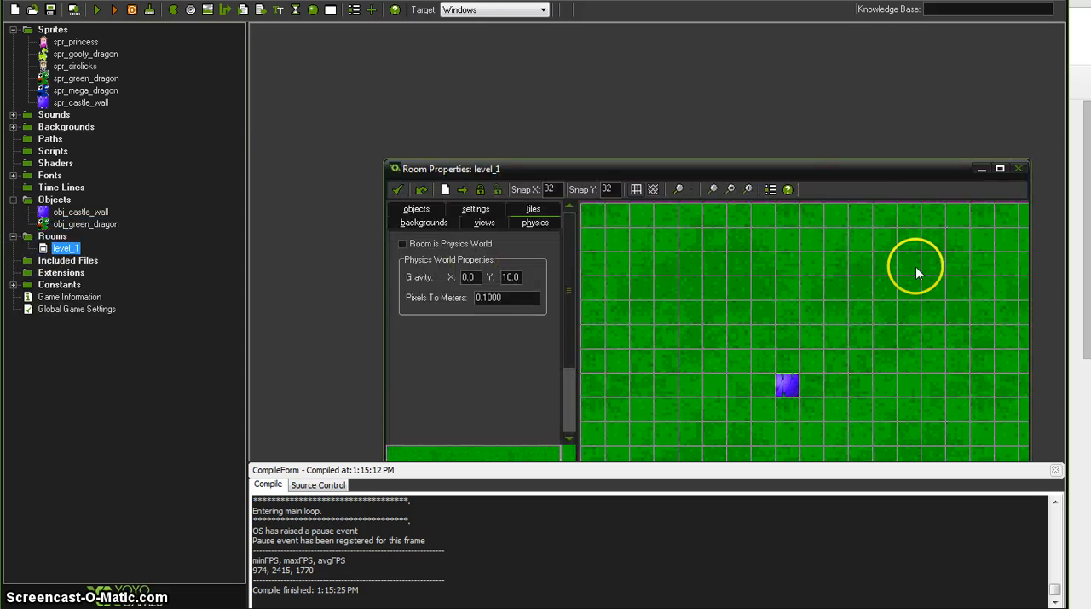
mouse_move(998, 179)
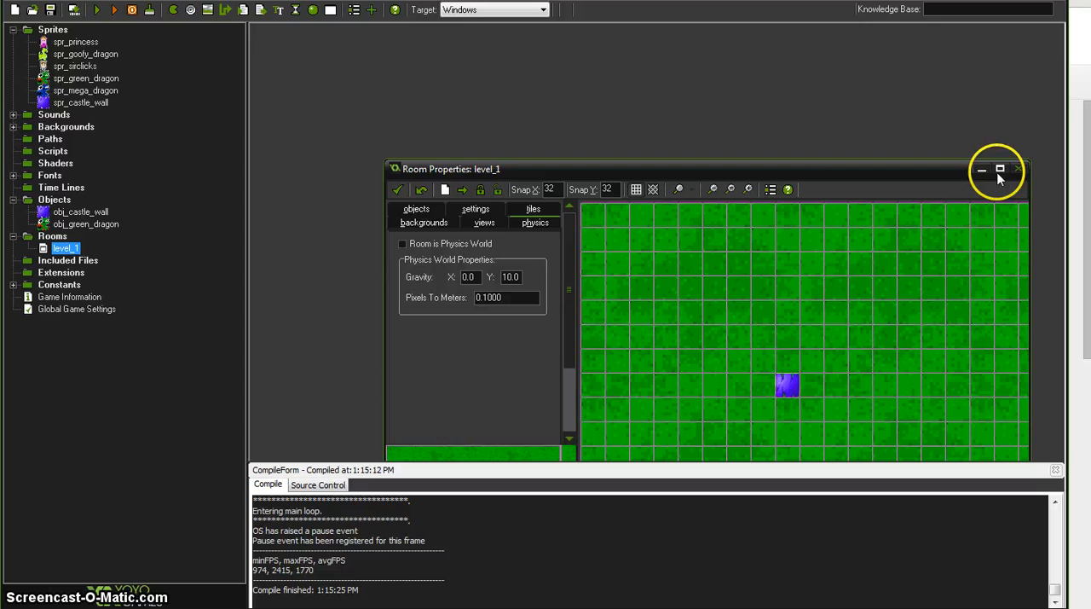
click(999, 170)
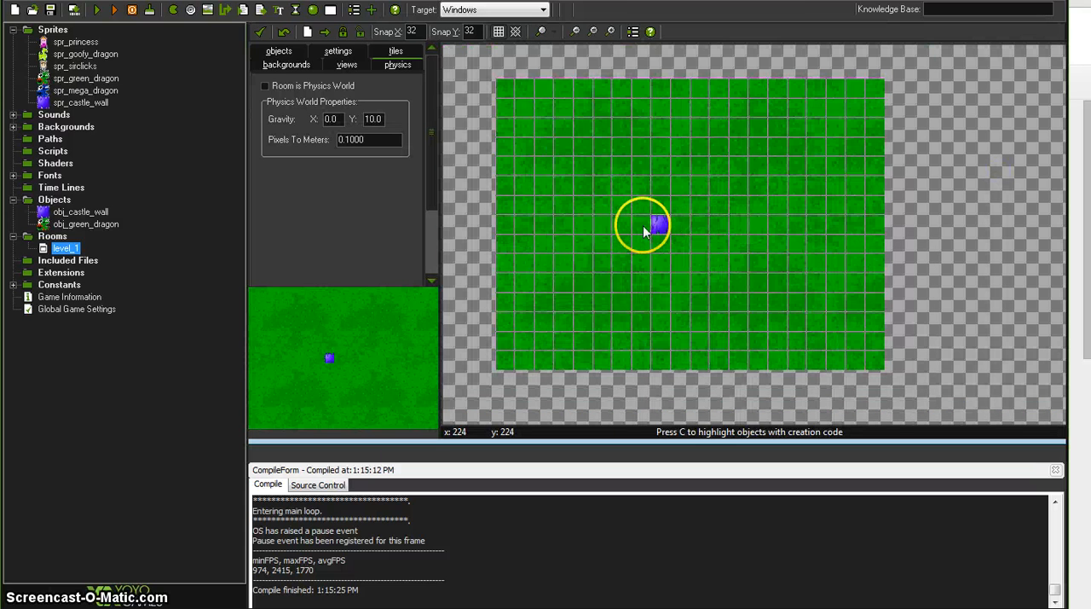
click(280, 51)
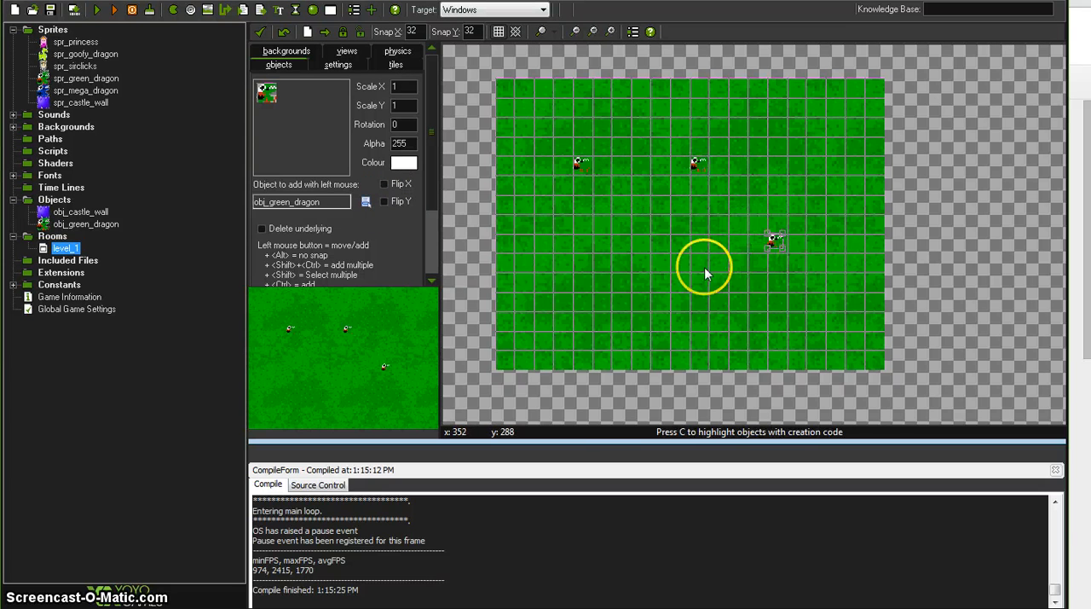
click(673, 280)
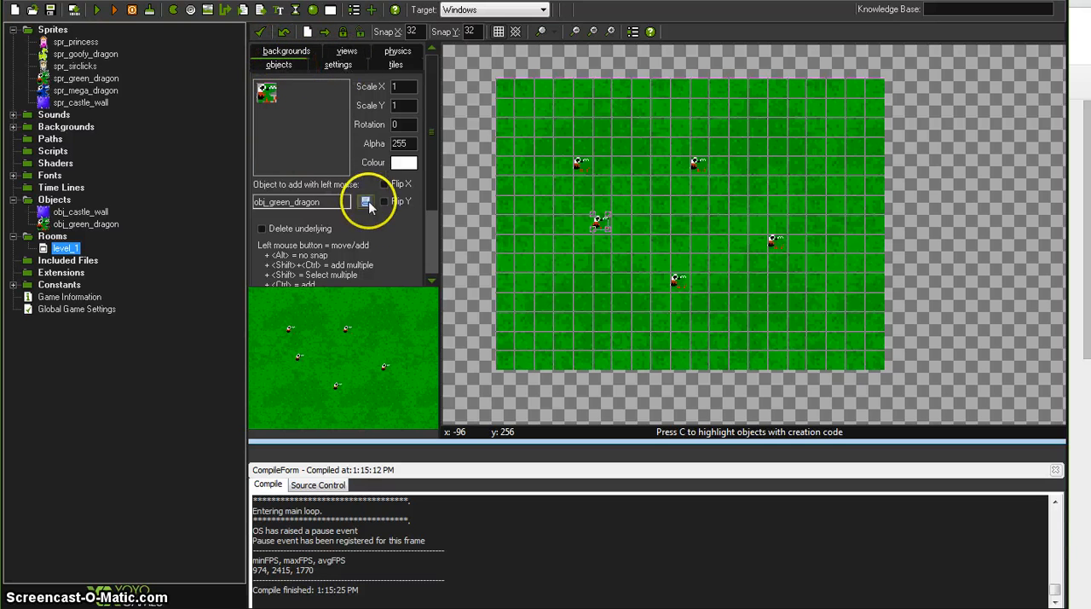
- Line the room edges with obj_castle_wall blocks, close the room editor and save
click(365, 201)
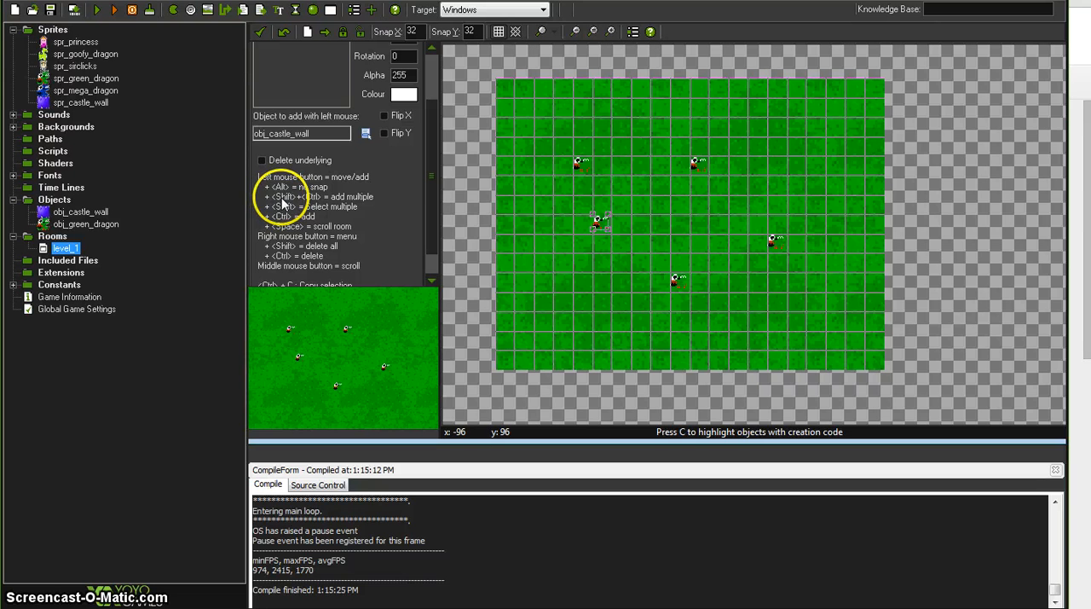
mouse_move(478, 119)
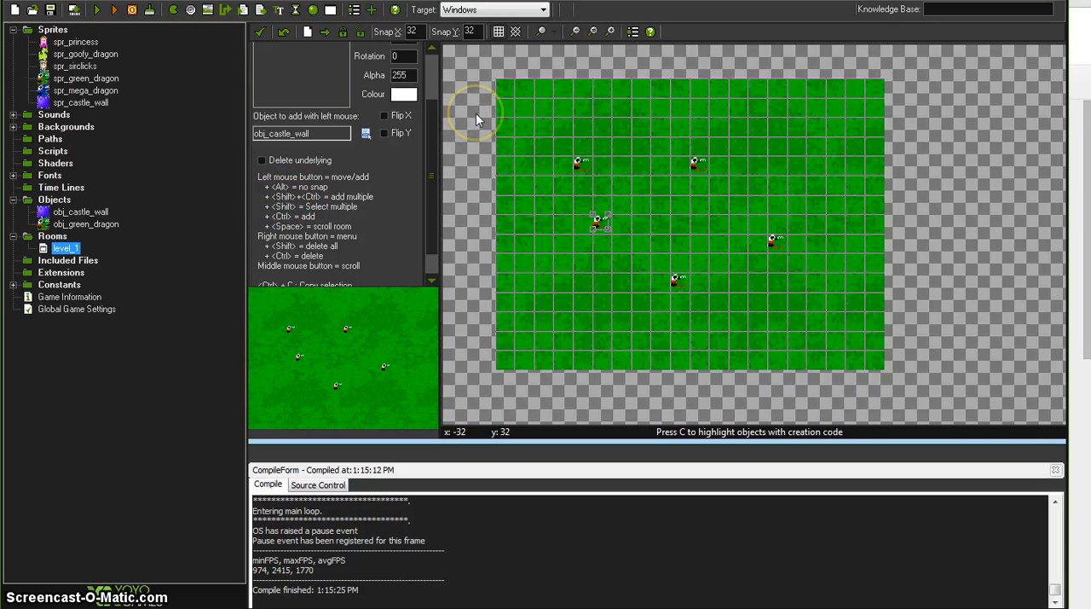
mouse_move(512, 89)
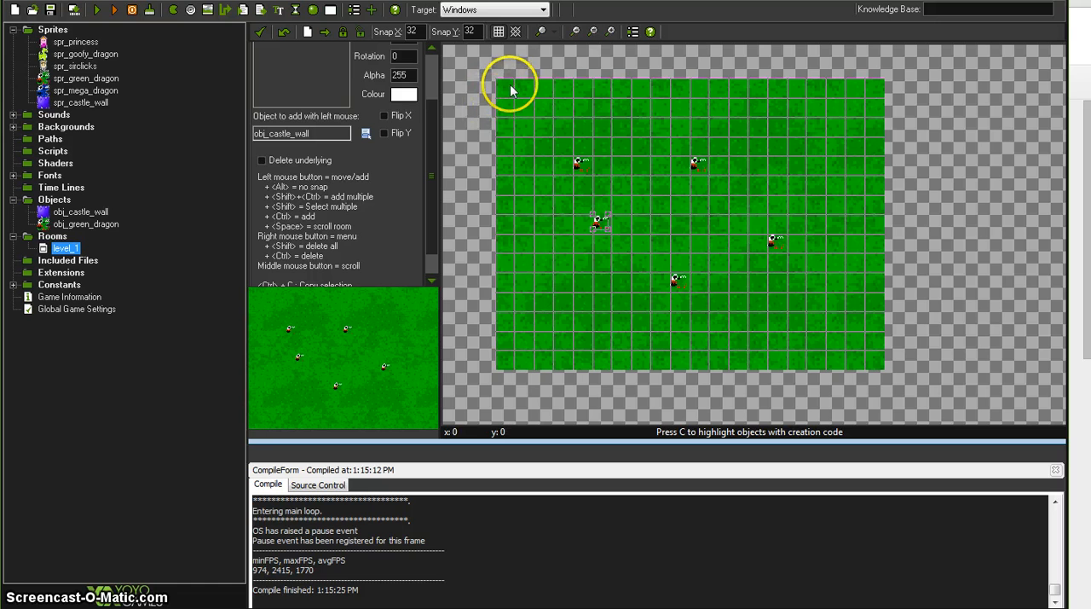
drag(505, 82, 504, 328)
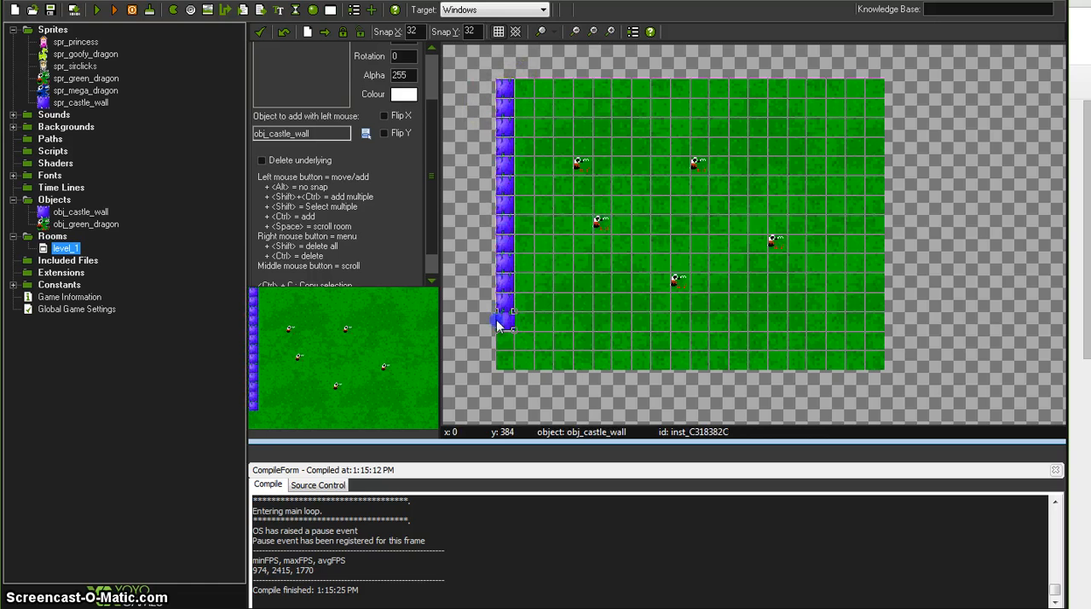
drag(508, 362, 742, 362)
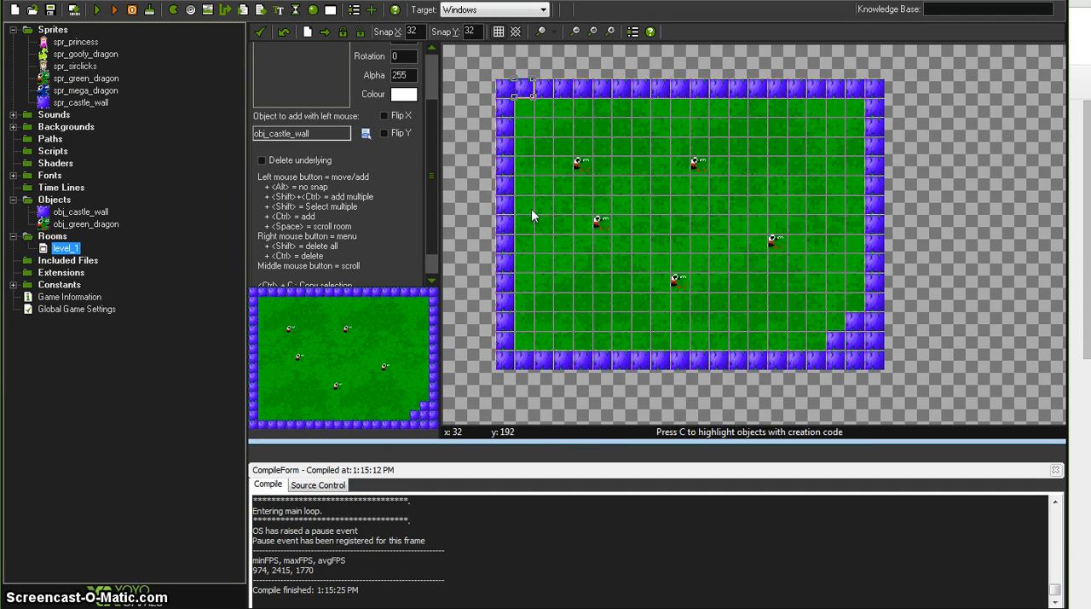
click(852, 301)
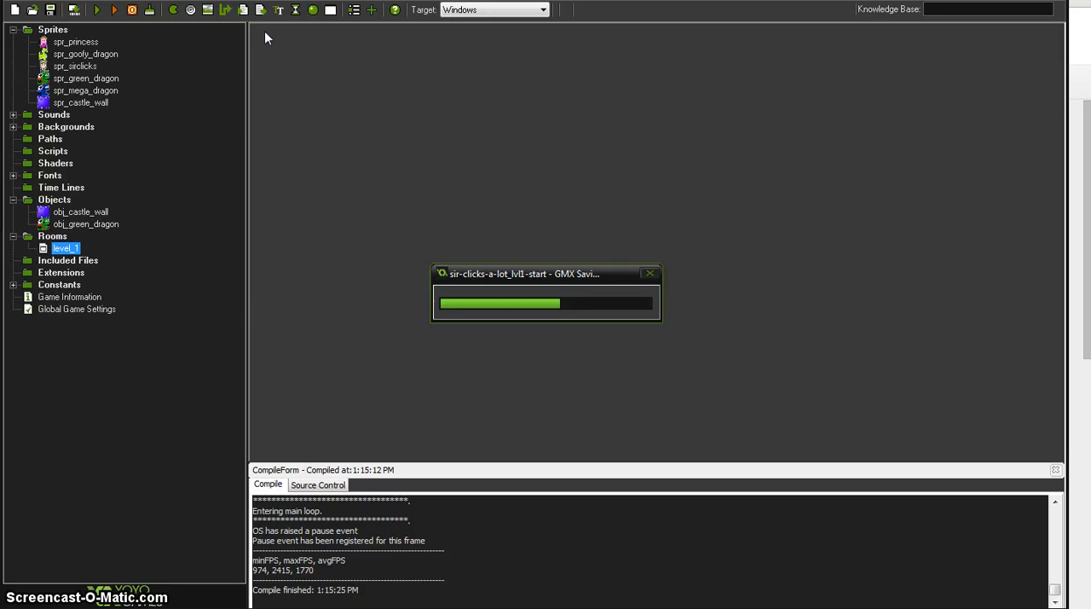
click(97, 10)
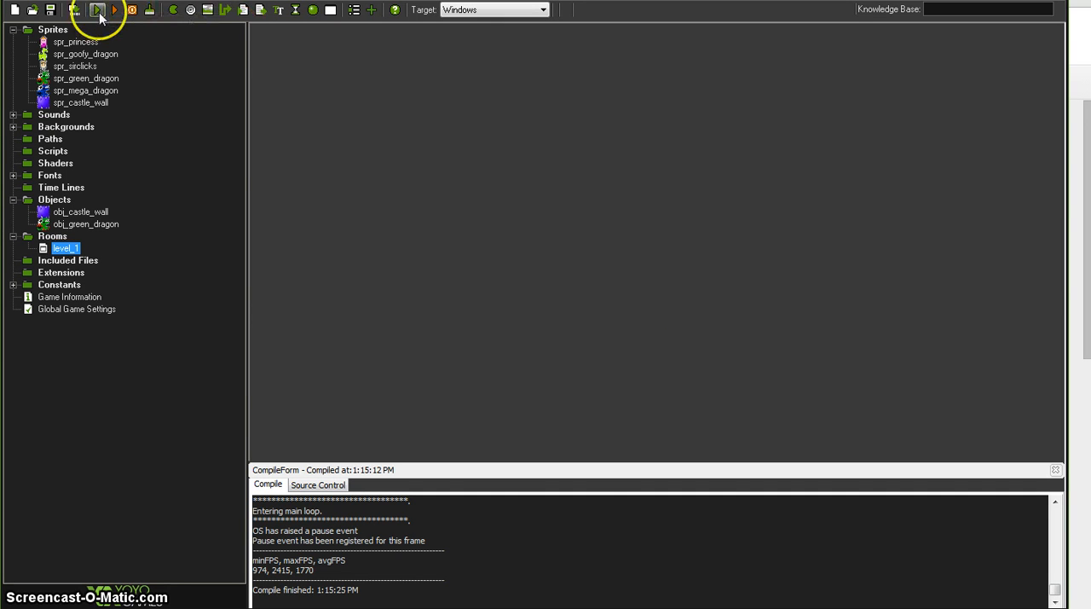
mouse_move(98, 11)
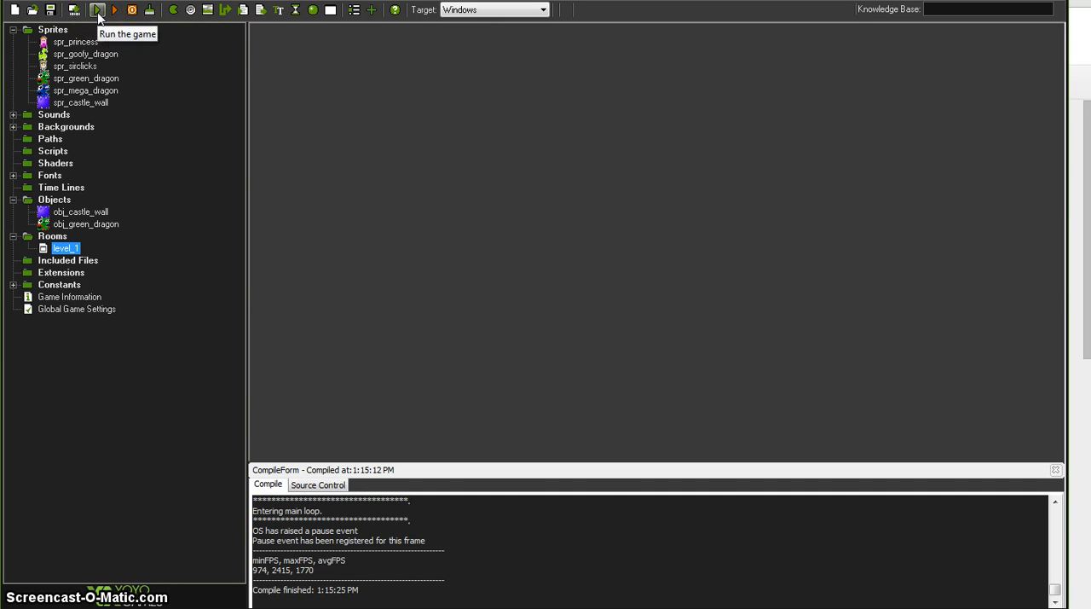
click(95, 11)
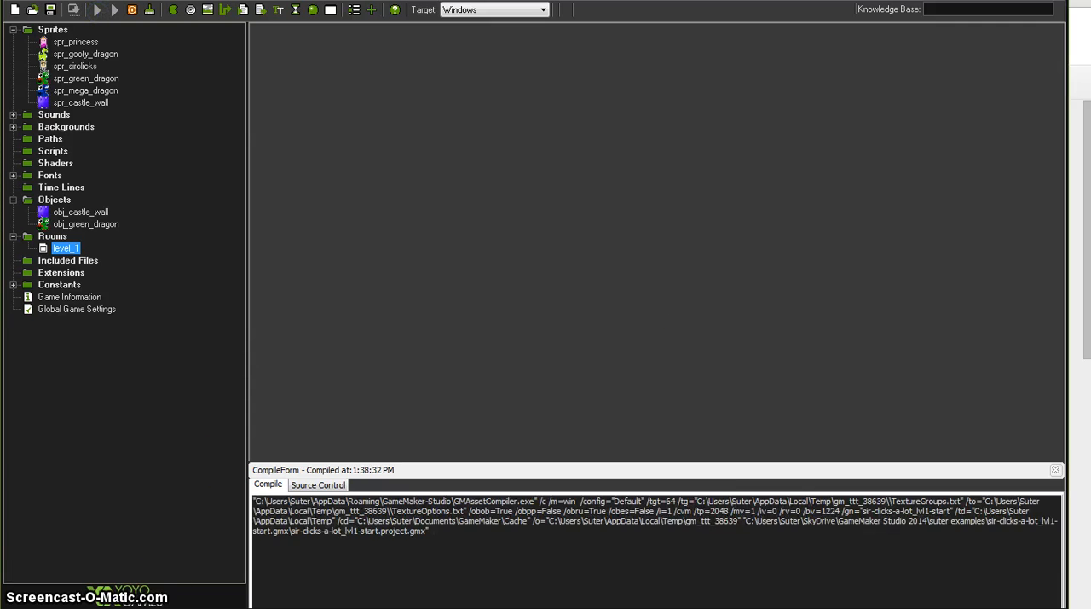
click(114, 11)
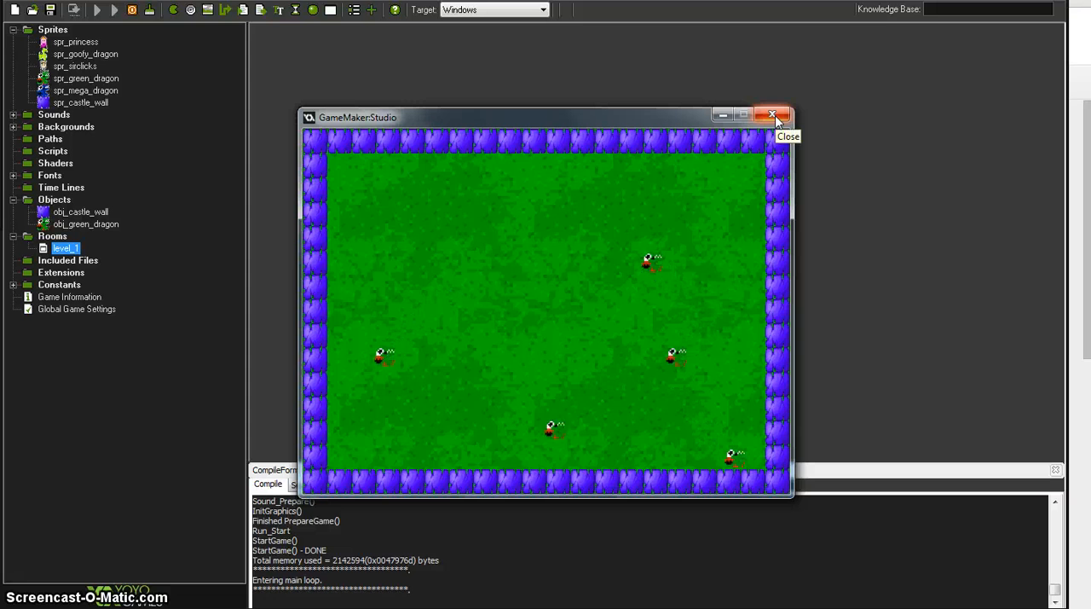
click(773, 116)
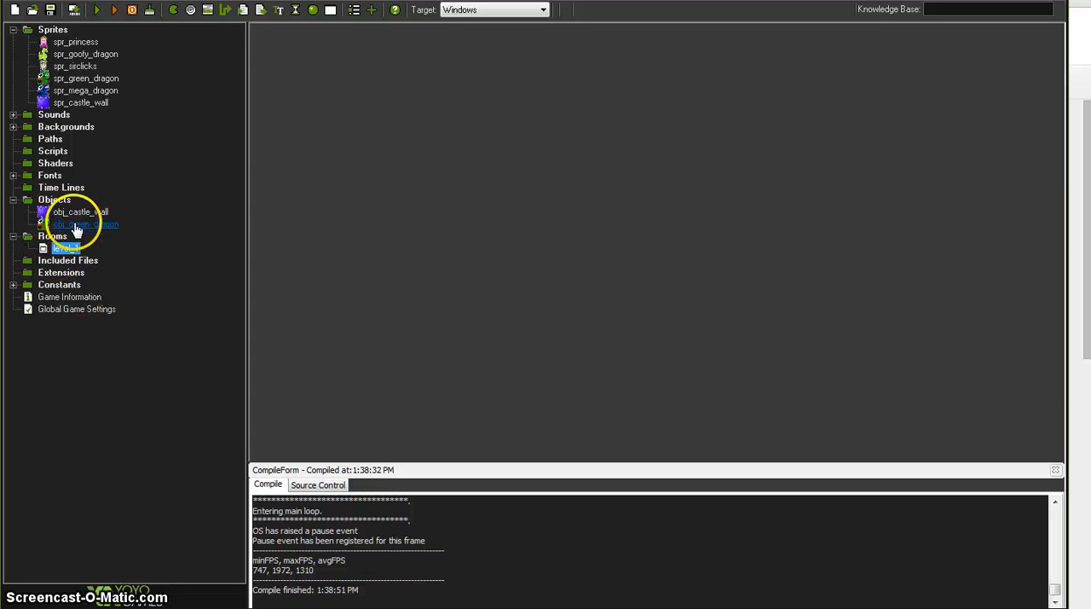
- Reopen obj_green_dragon maximized and start a new Mouse event
double_click(85, 224)
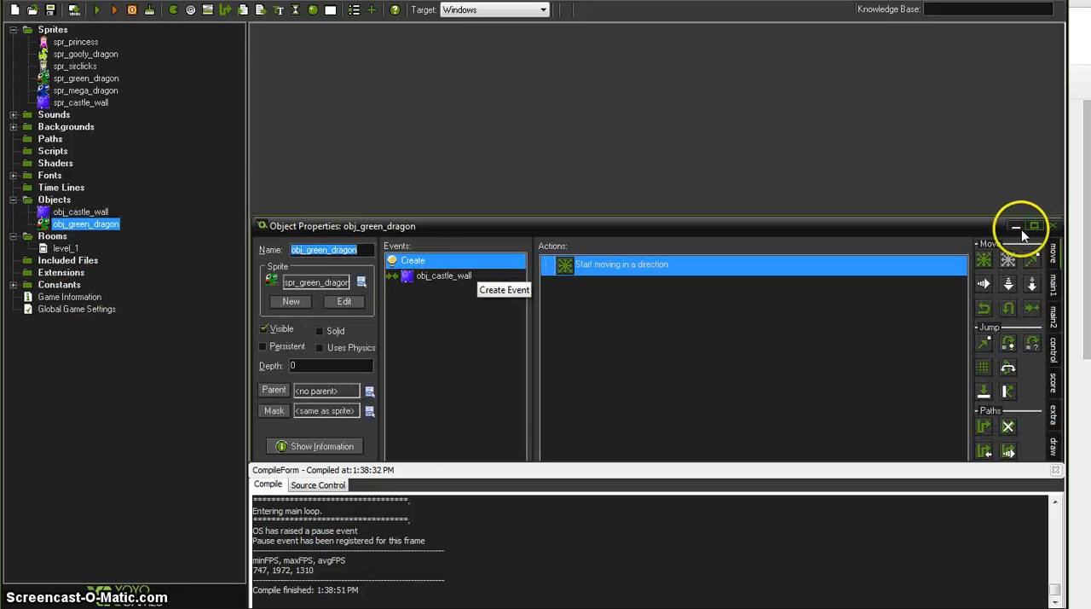
click(1033, 225)
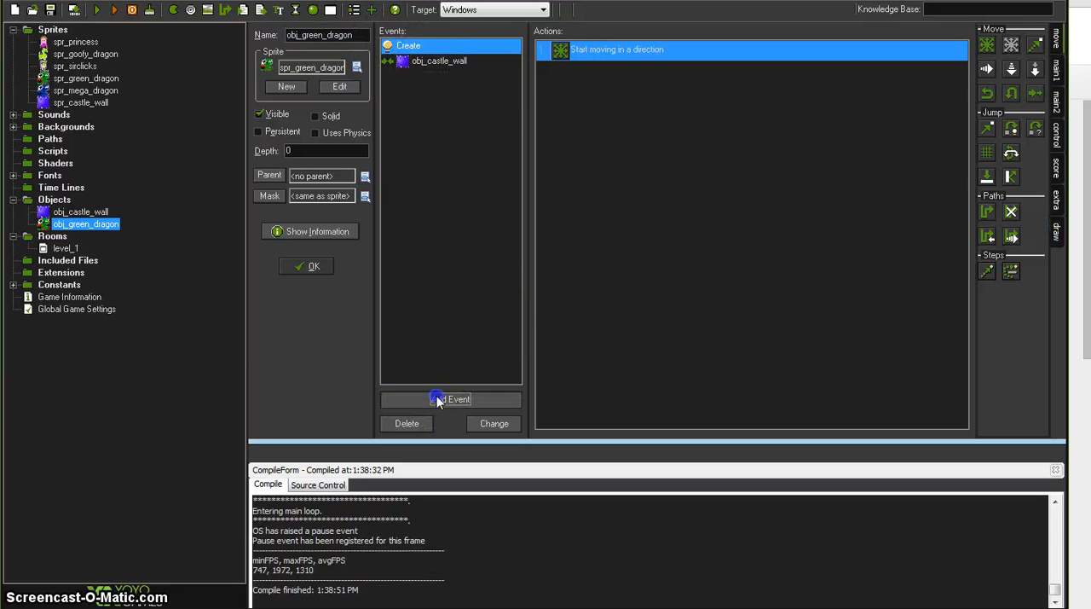
click(451, 399)
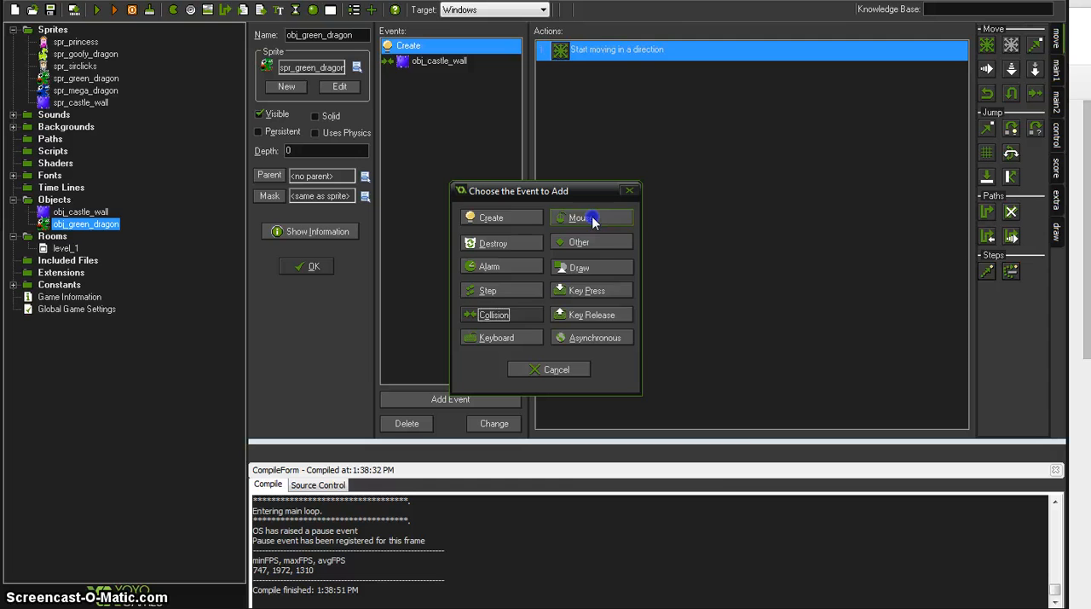
click(580, 218)
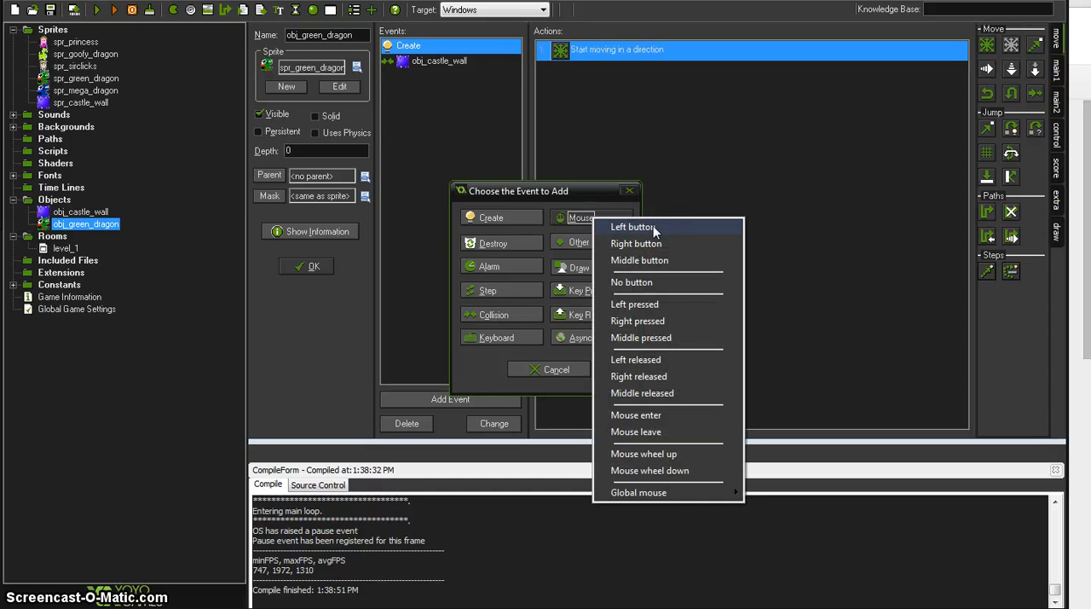
- Make the Left Button event destroy the instance itself, then close the object
click(635, 225)
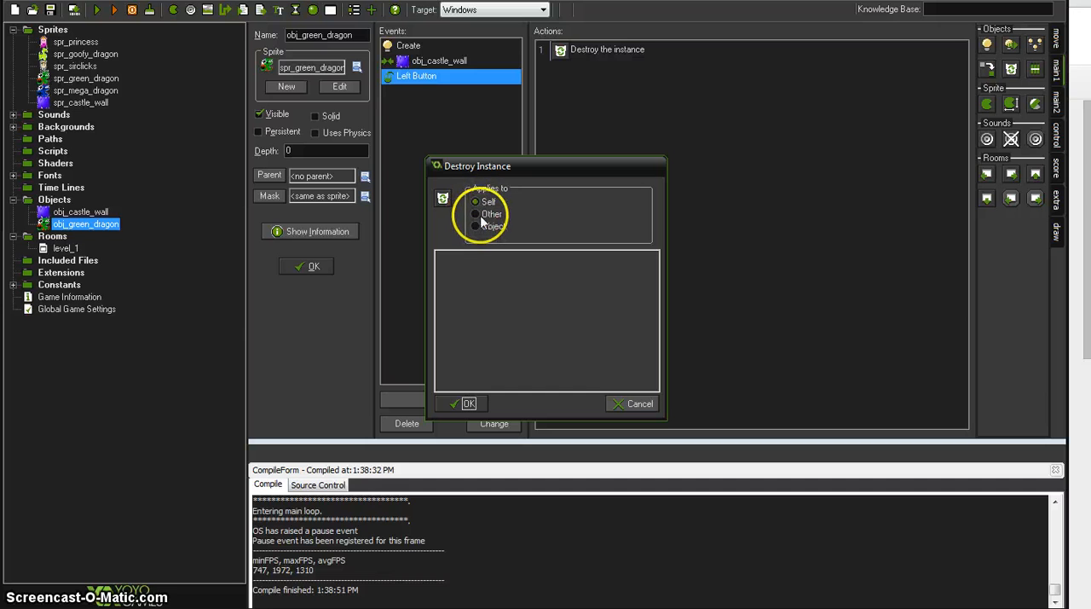
mouse_move(301, 24)
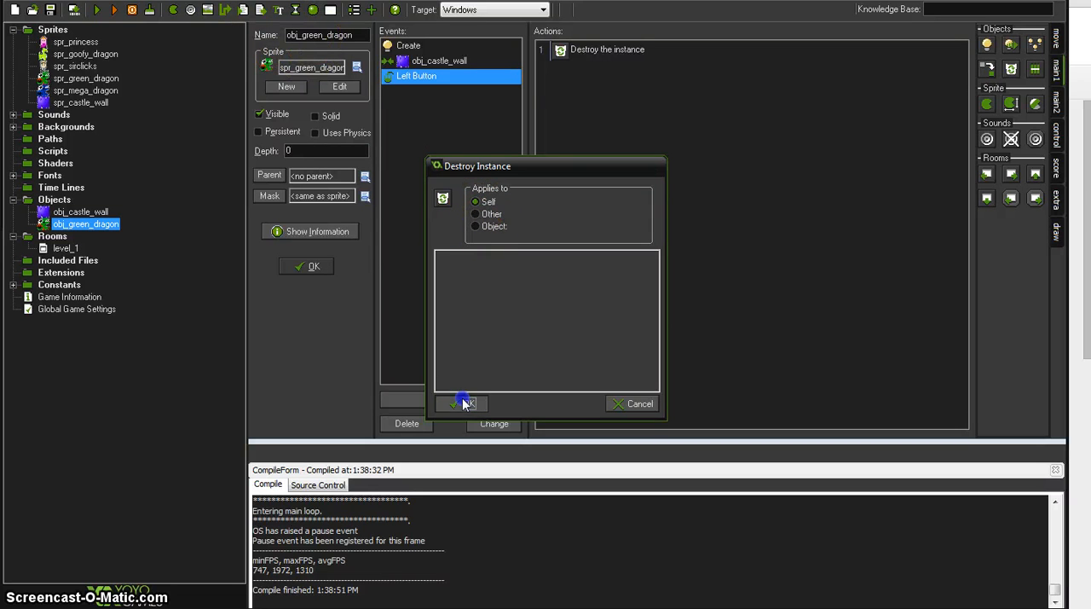
click(463, 403)
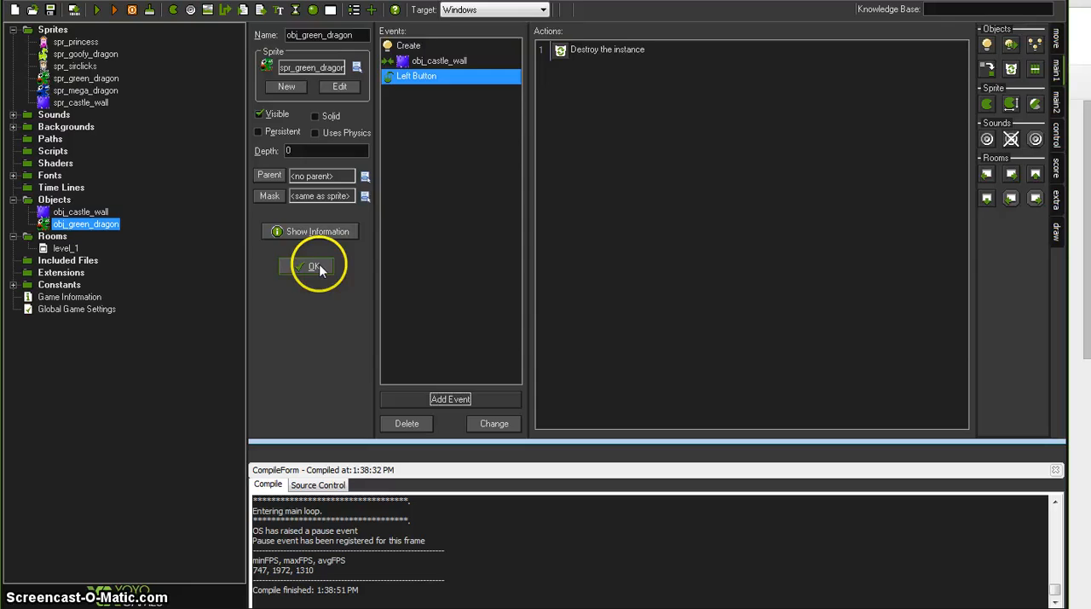
click(314, 266)
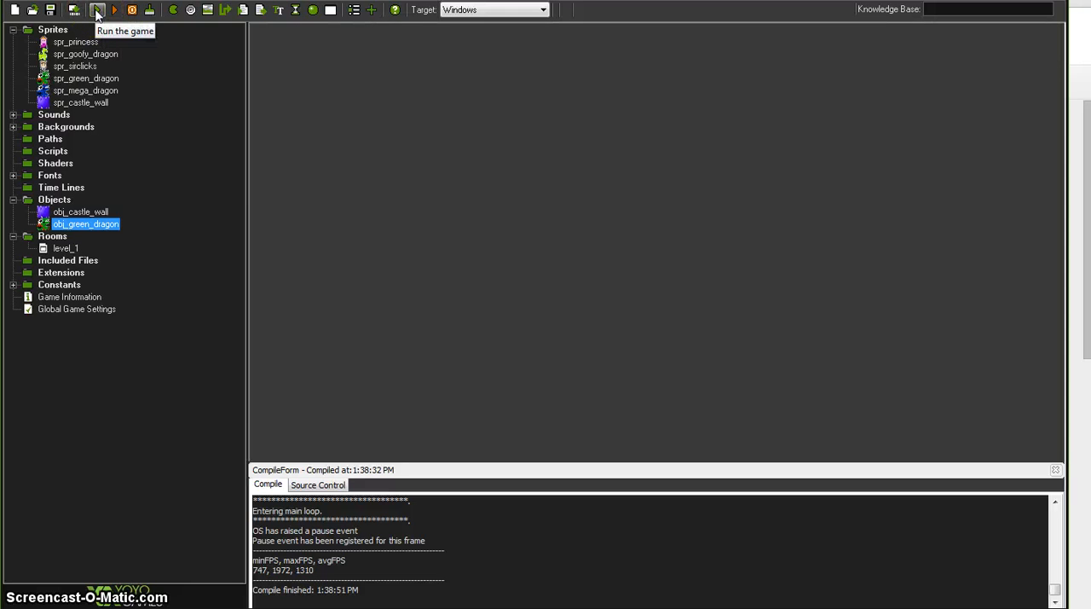
click(96, 10)
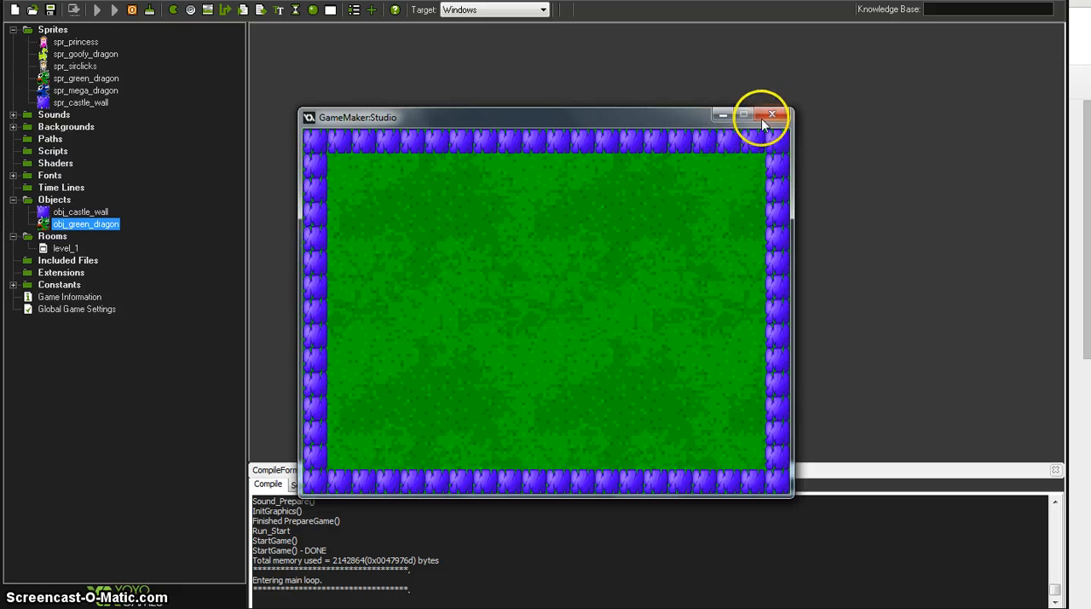
click(772, 114)
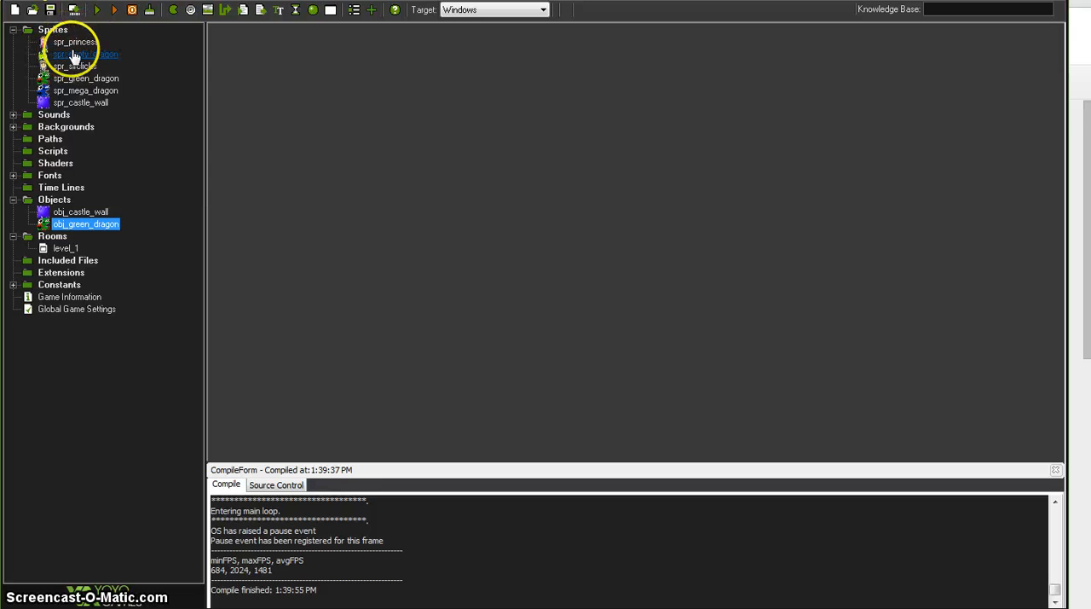
- Create a sprite-less object named obj_ctrl_lvl1_dragons and begin adding an event
right_click(55, 198)
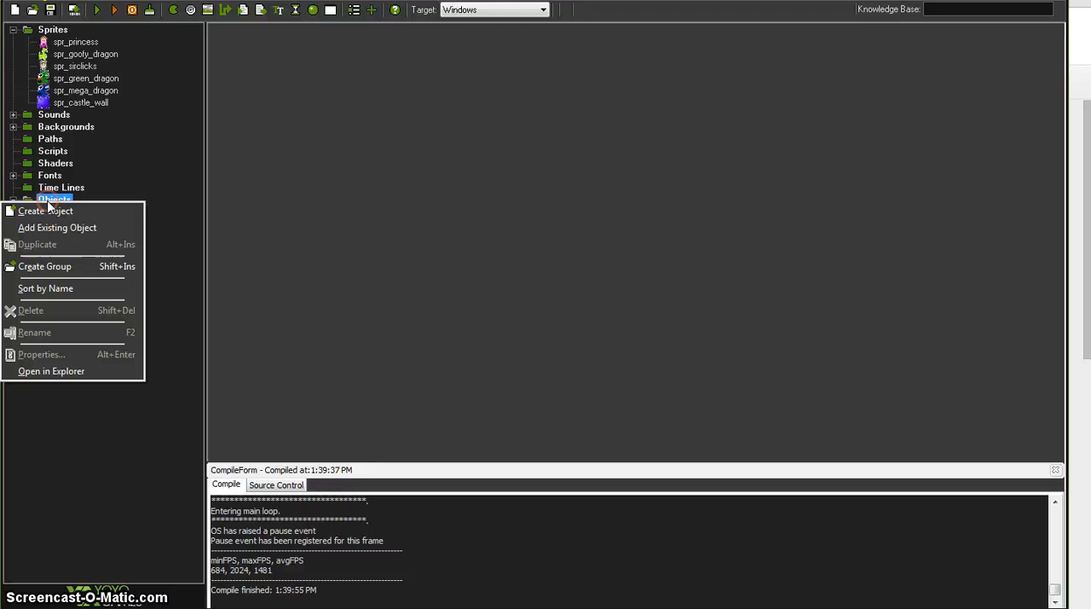
click(44, 212)
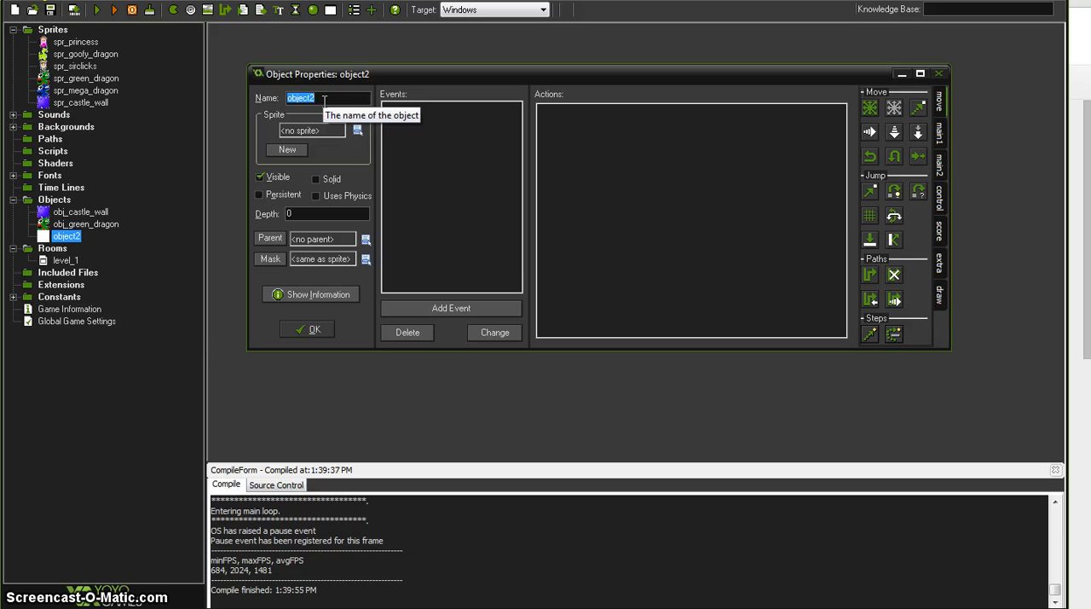
text(ctrl)
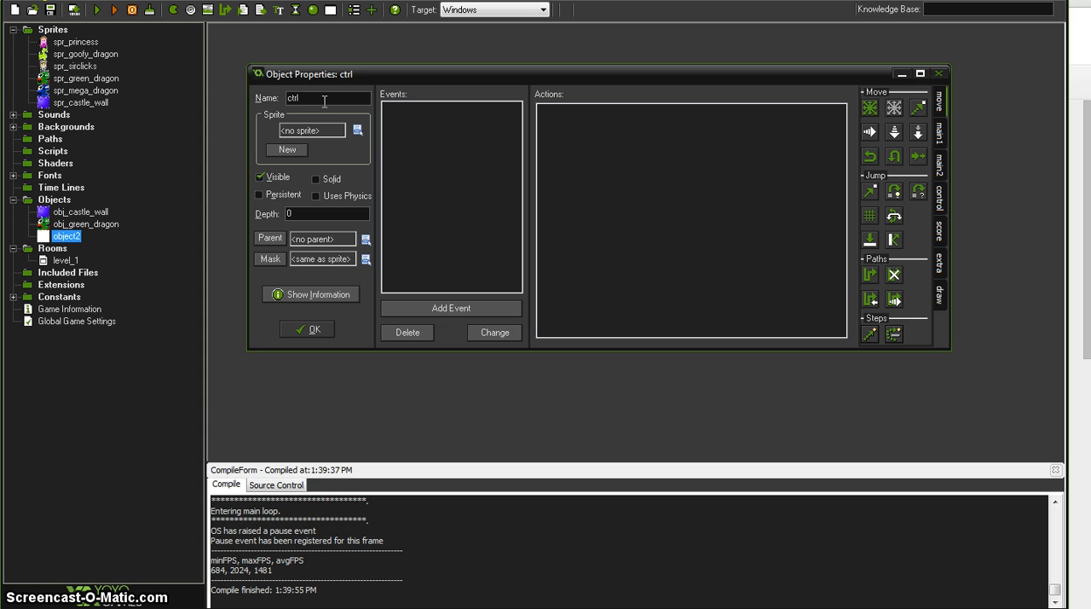
text(obj_)
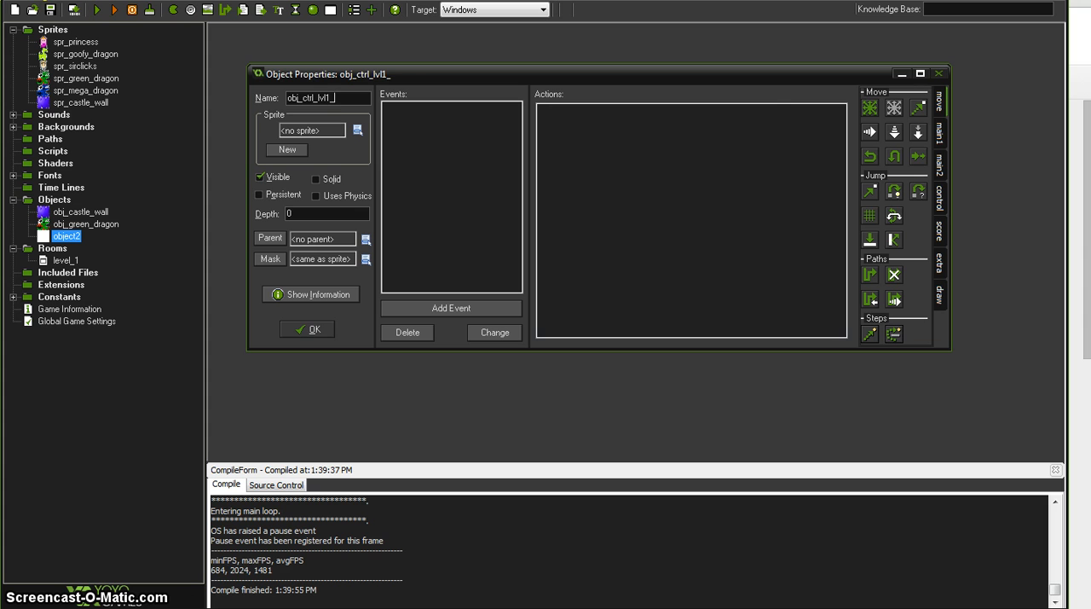
text(dragons)
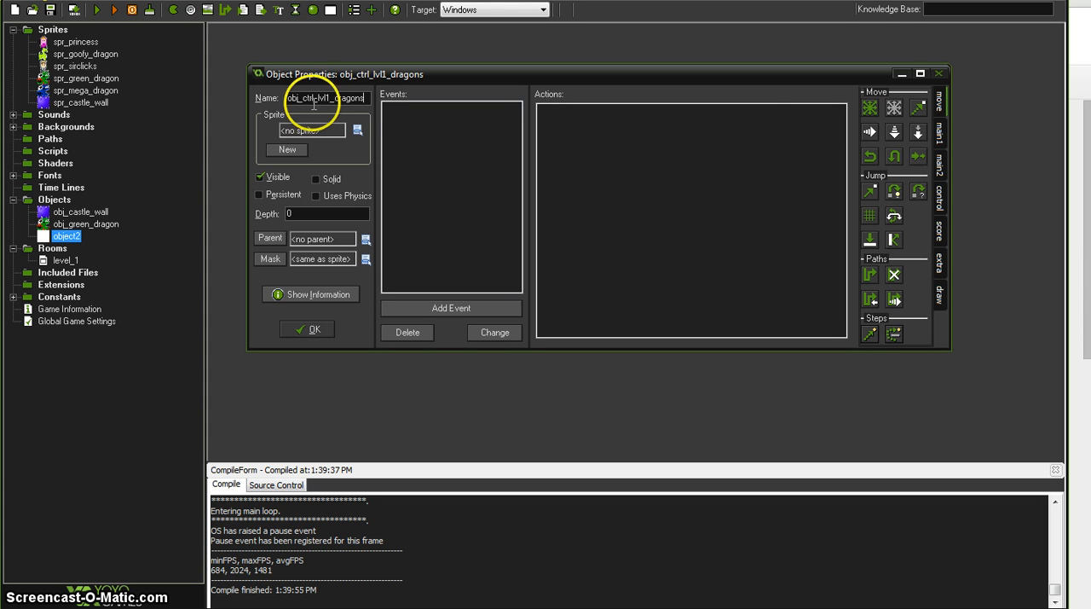
mouse_move(327, 97)
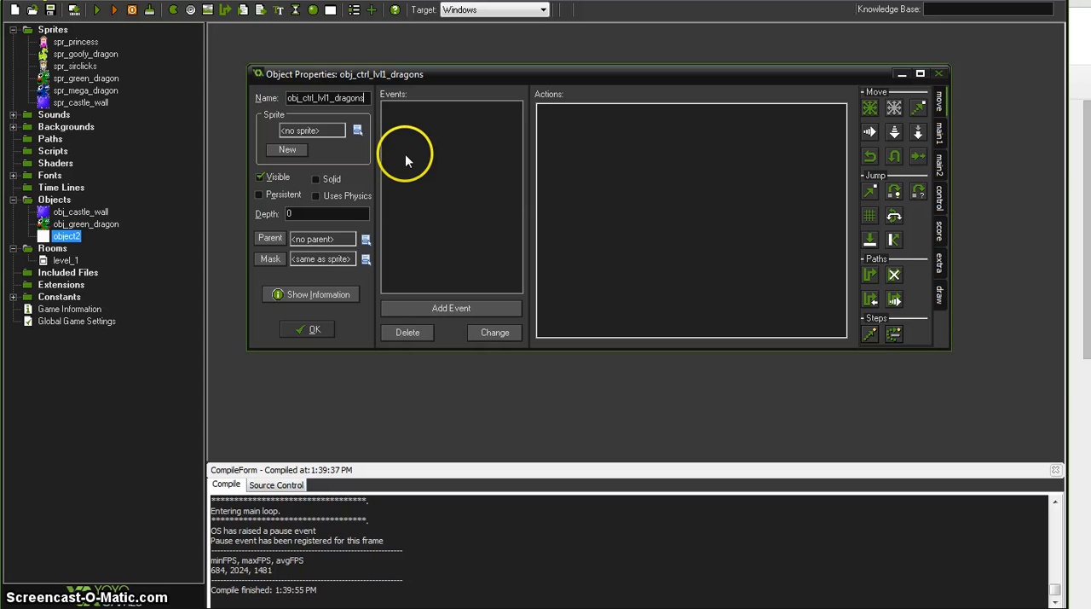
mouse_move(469, 208)
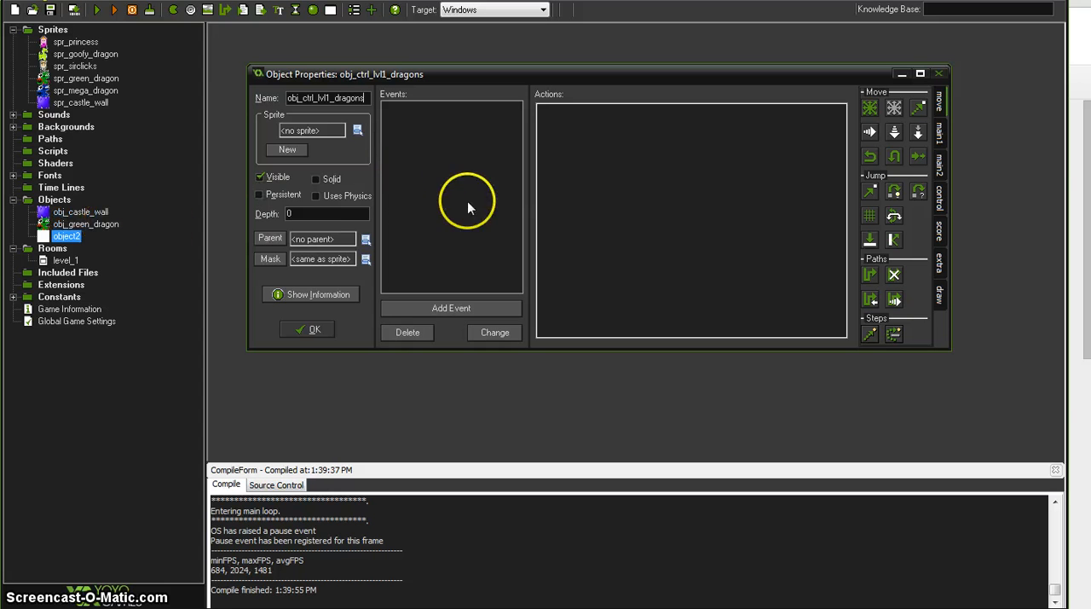
mouse_move(406, 287)
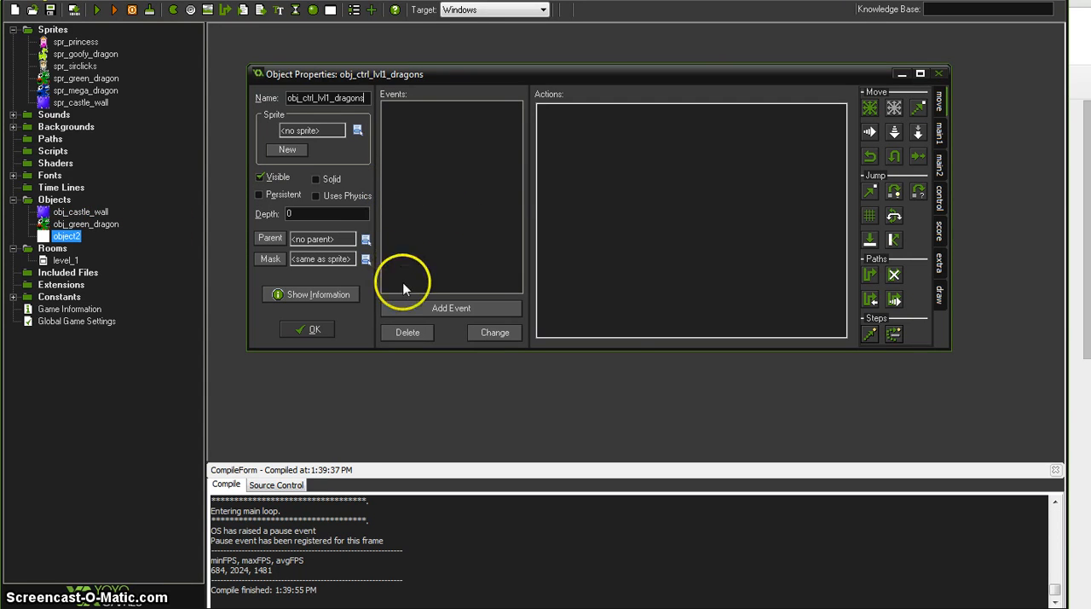
click(450, 307)
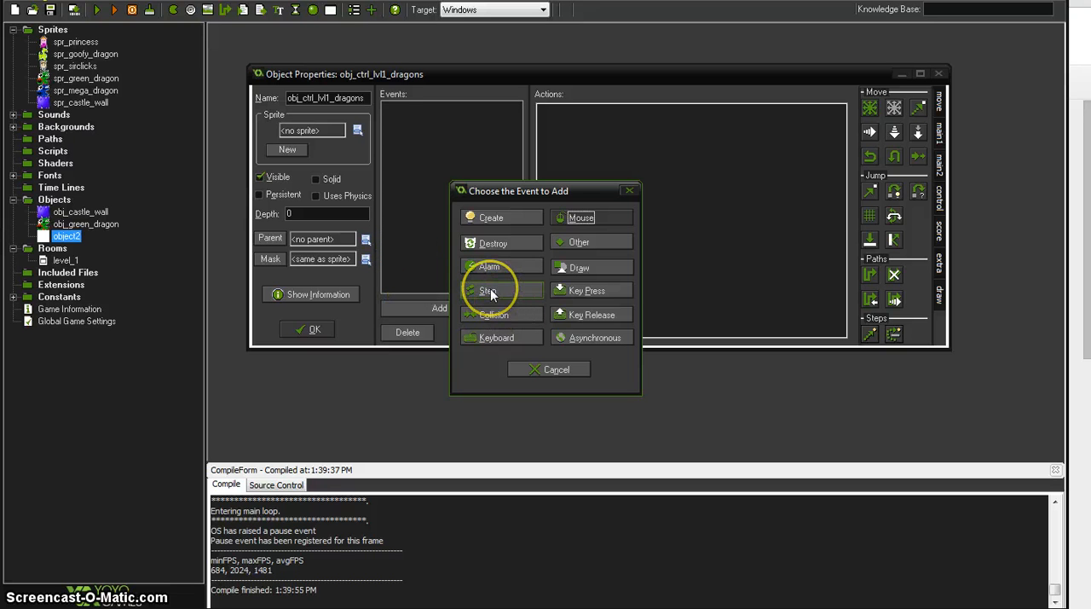
- Add a Step event testing obj_green_dragon count equal to 0, then Go to Next Room, and close the object
click(490, 289)
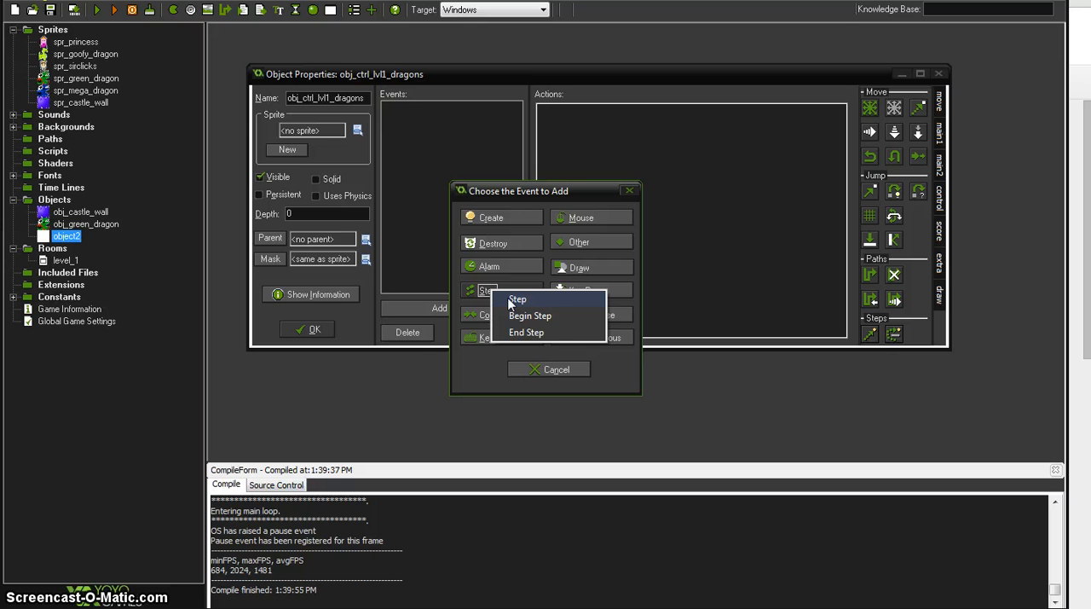
click(519, 298)
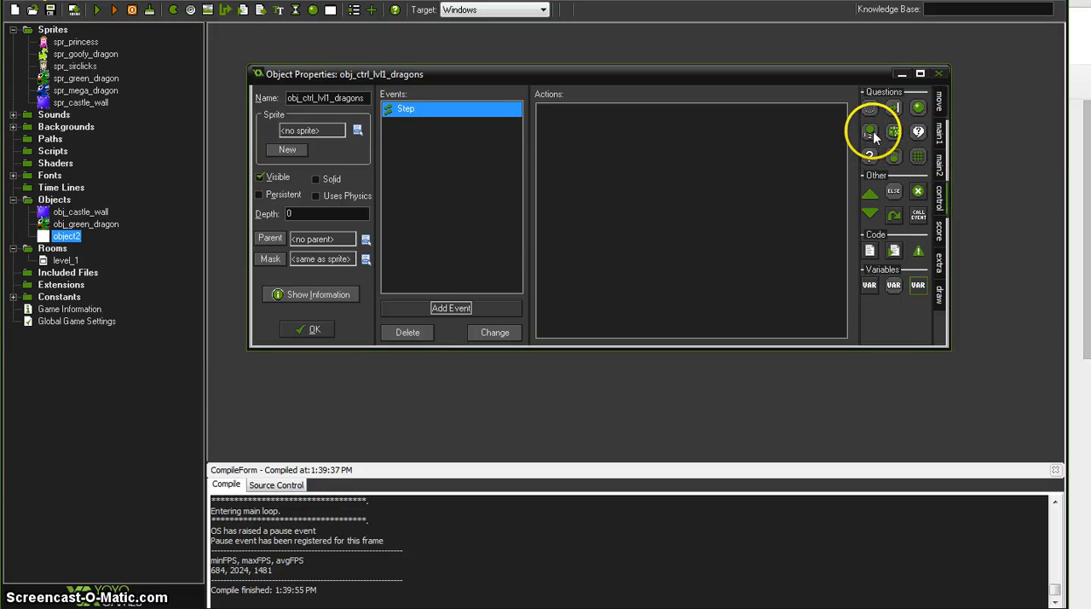
mouse_move(869, 106)
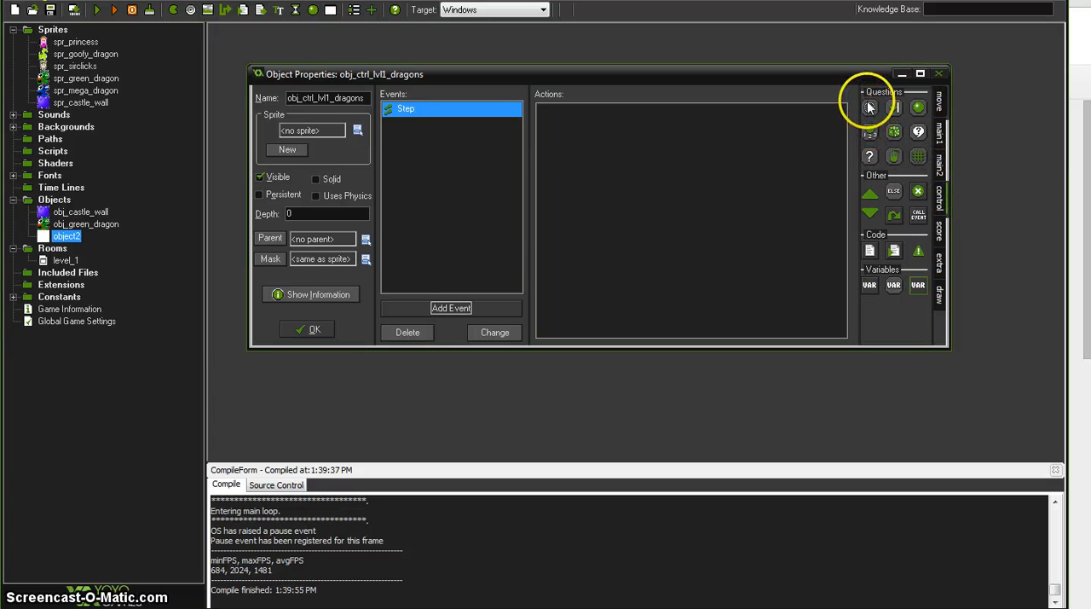
mouse_move(870, 131)
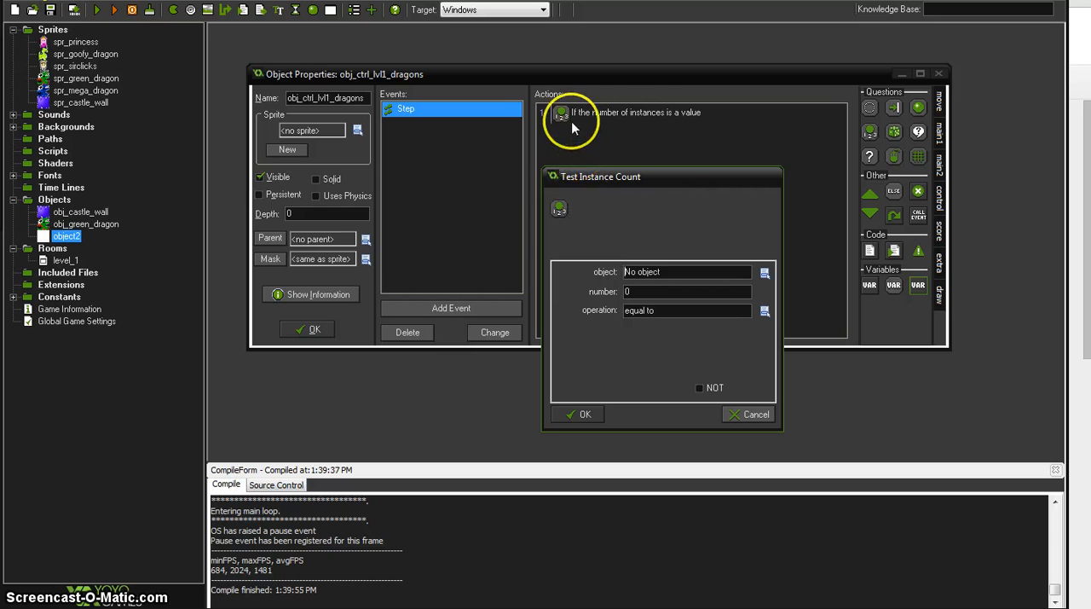
mouse_move(720, 253)
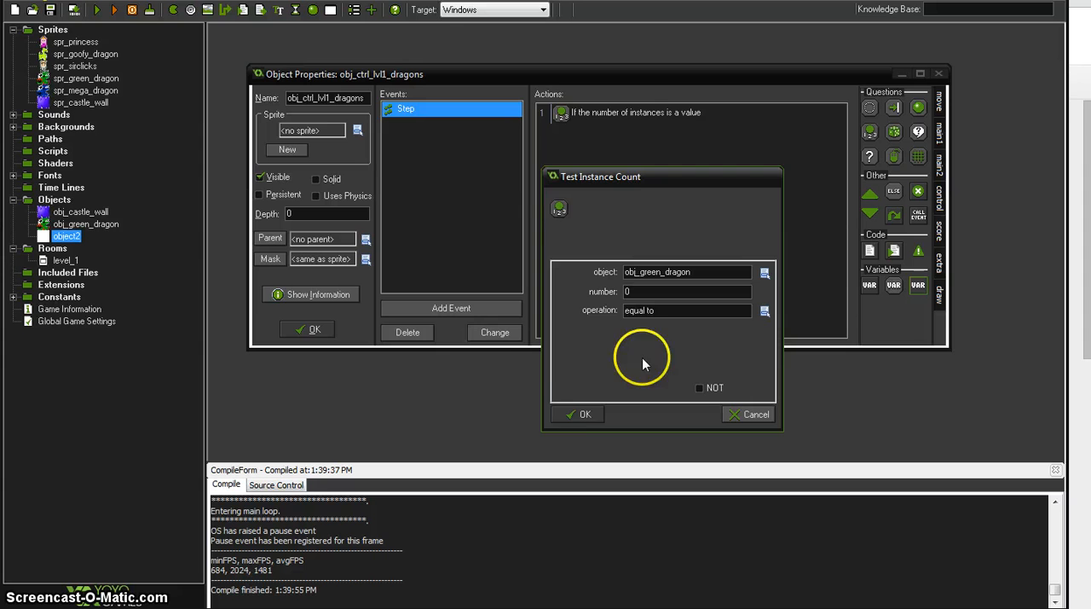
click(579, 412)
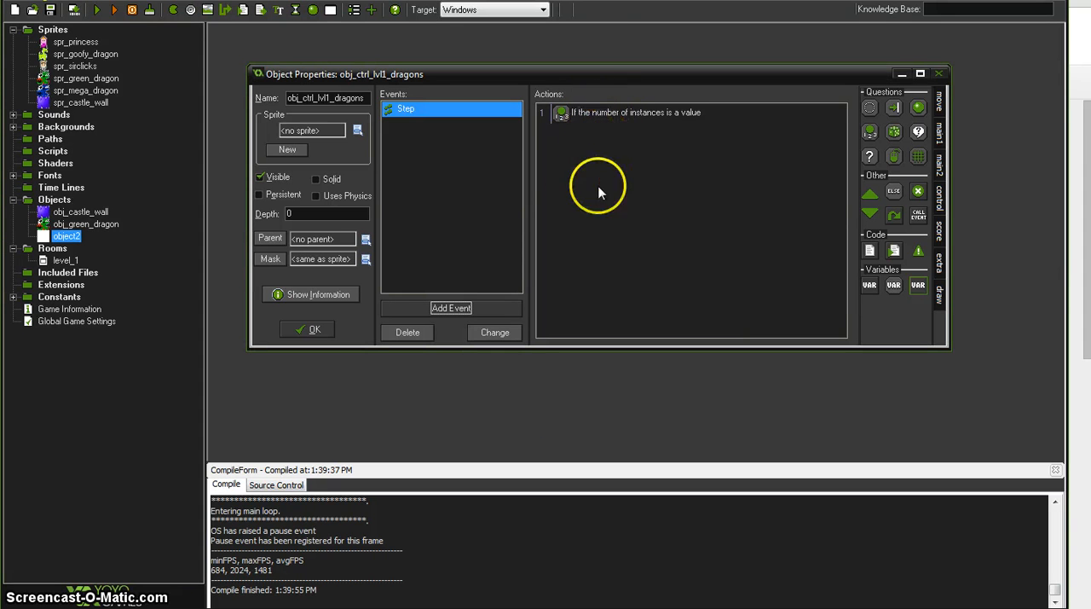
mouse_move(587, 112)
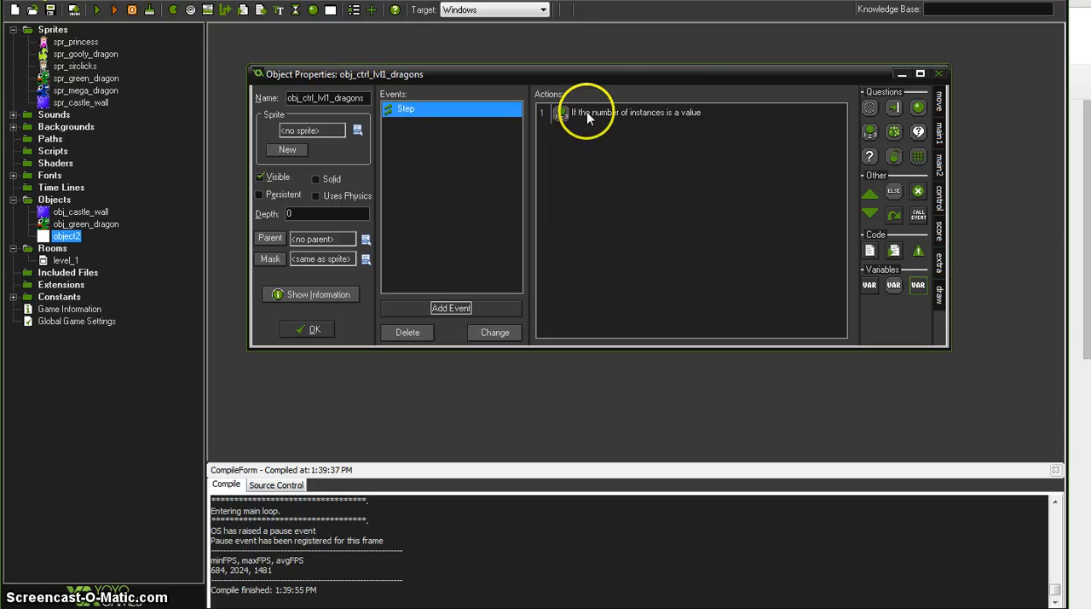
mouse_move(867, 194)
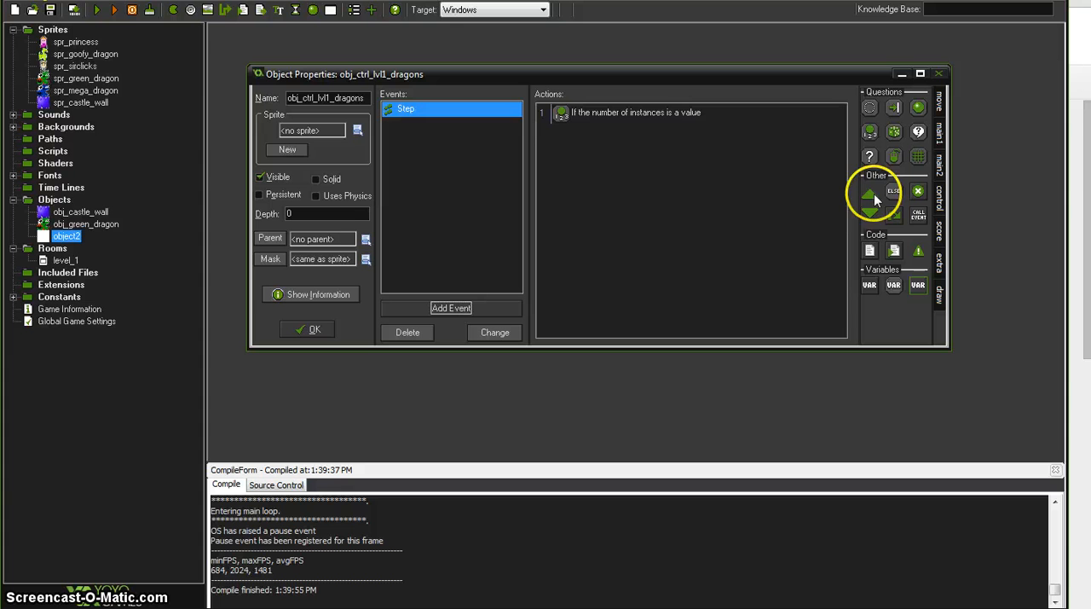
click(870, 193)
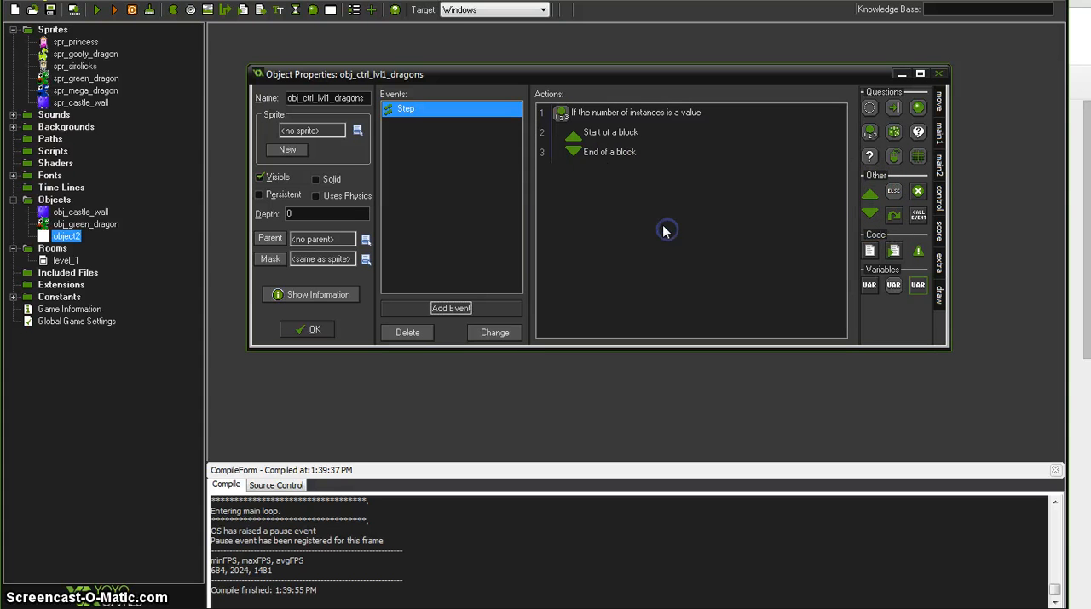
mouse_move(573, 150)
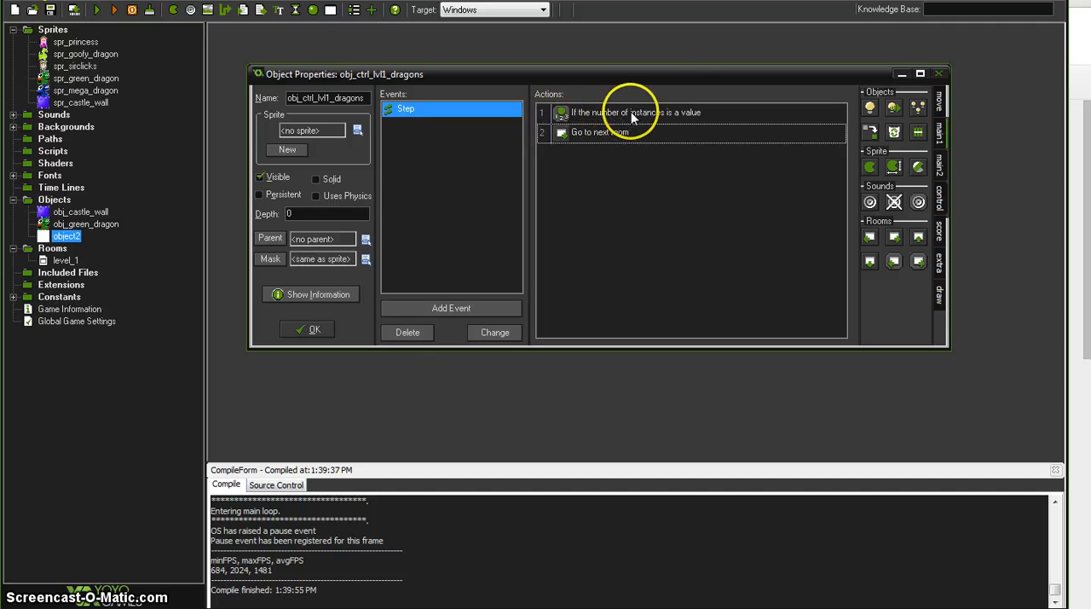
mouse_move(634, 113)
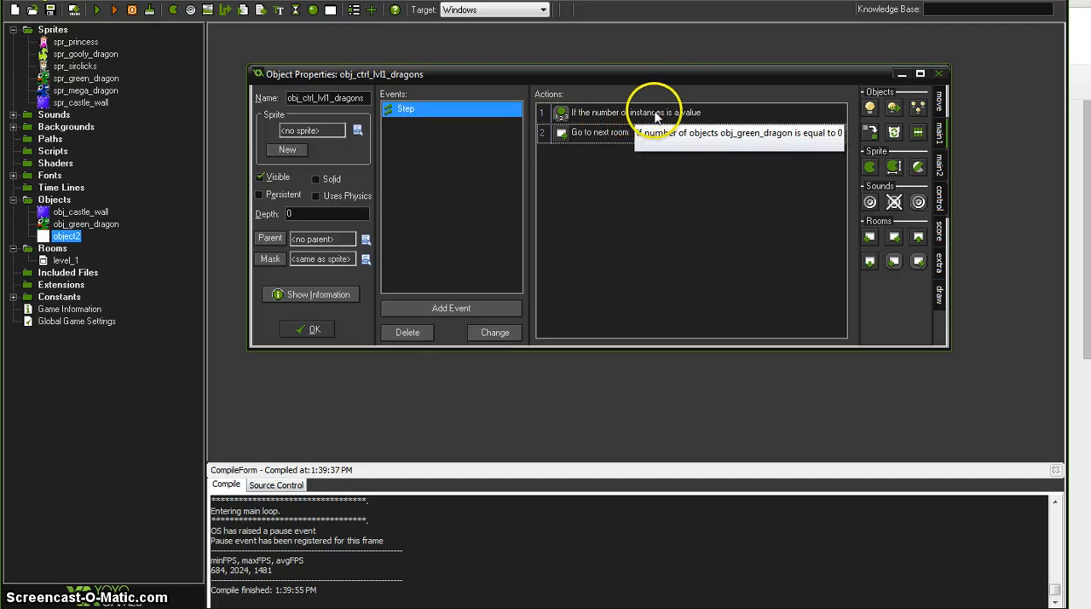
mouse_move(348, 340)
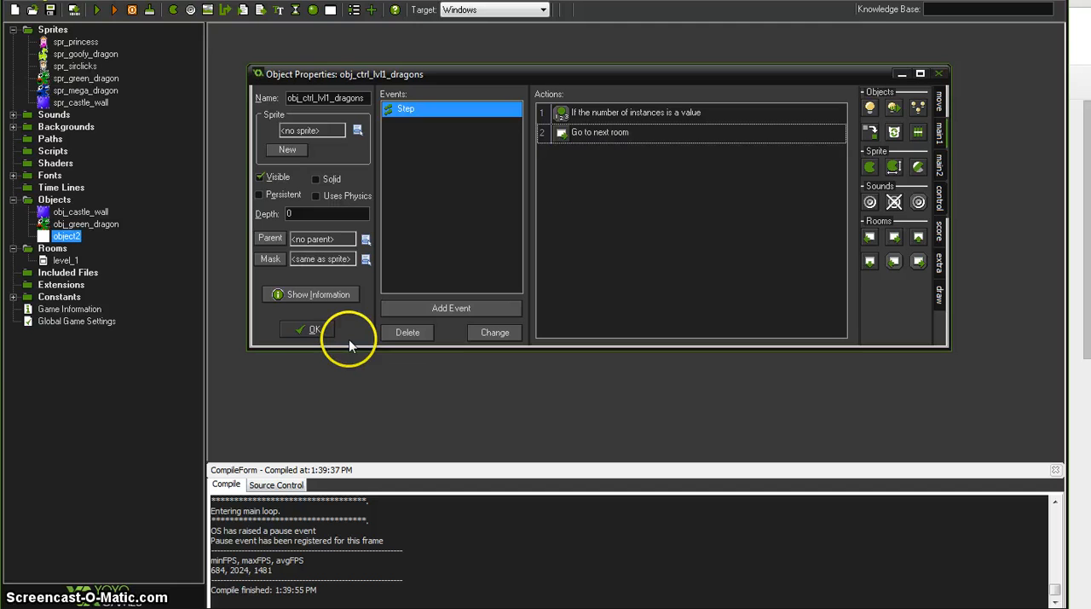
click(310, 331)
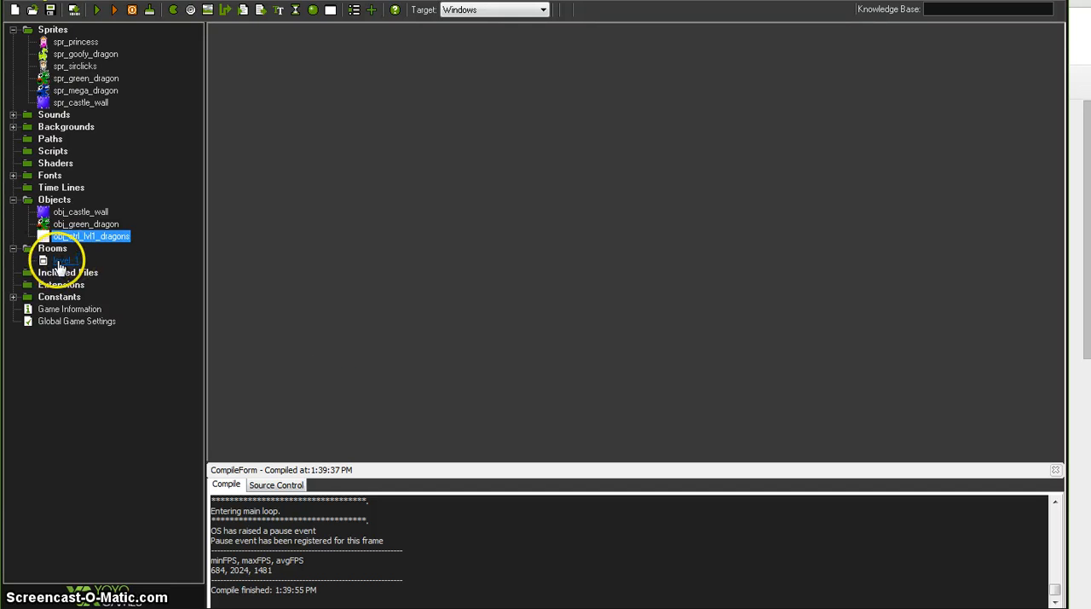
- Reopen and close room level_1, then launch a test run of the game
double_click(65, 259)
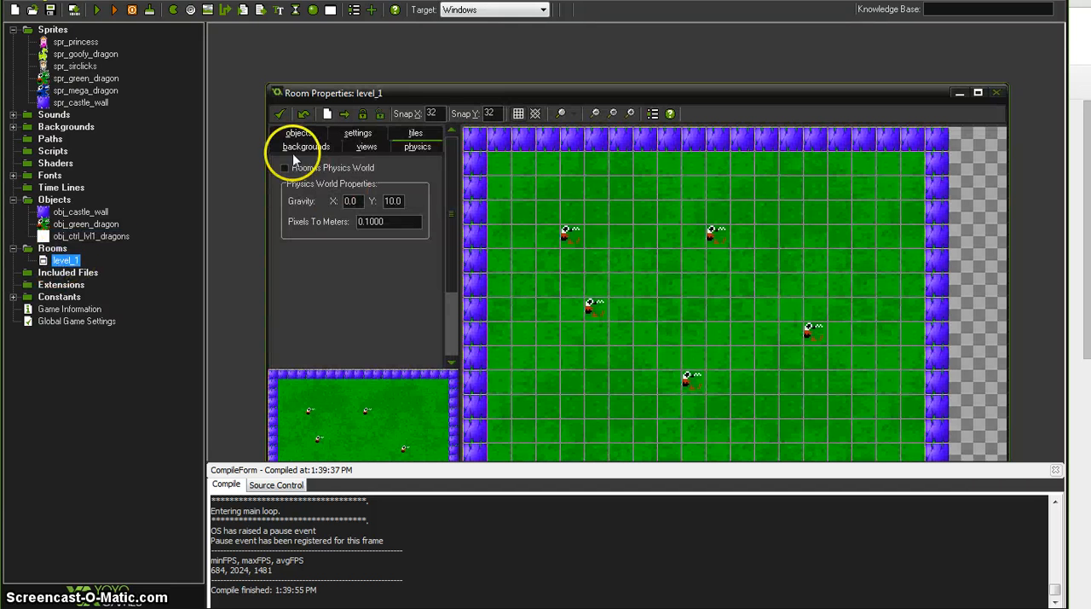
click(299, 133)
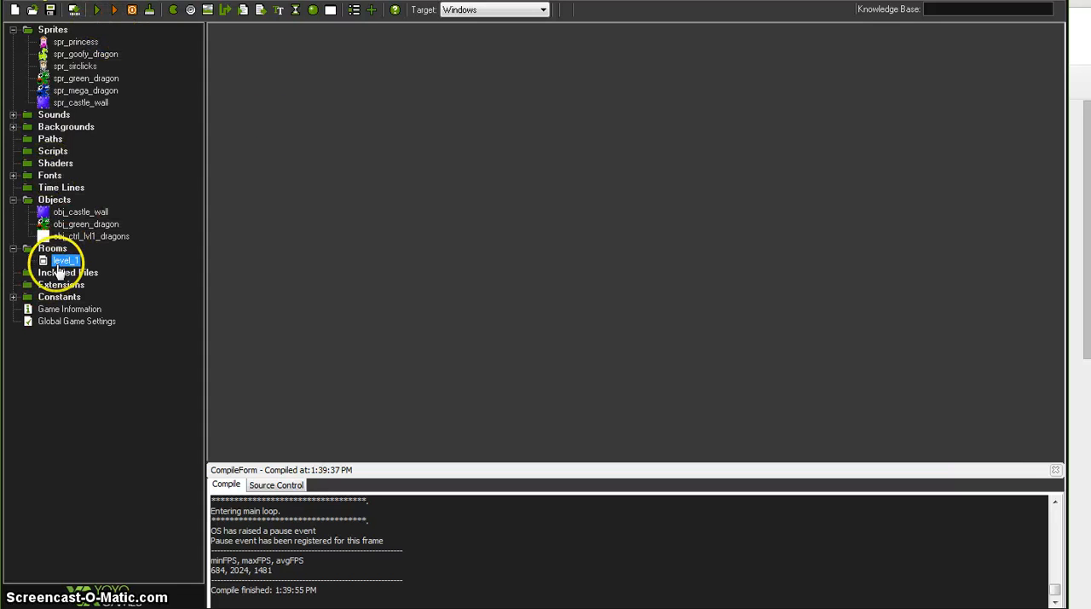
click(95, 11)
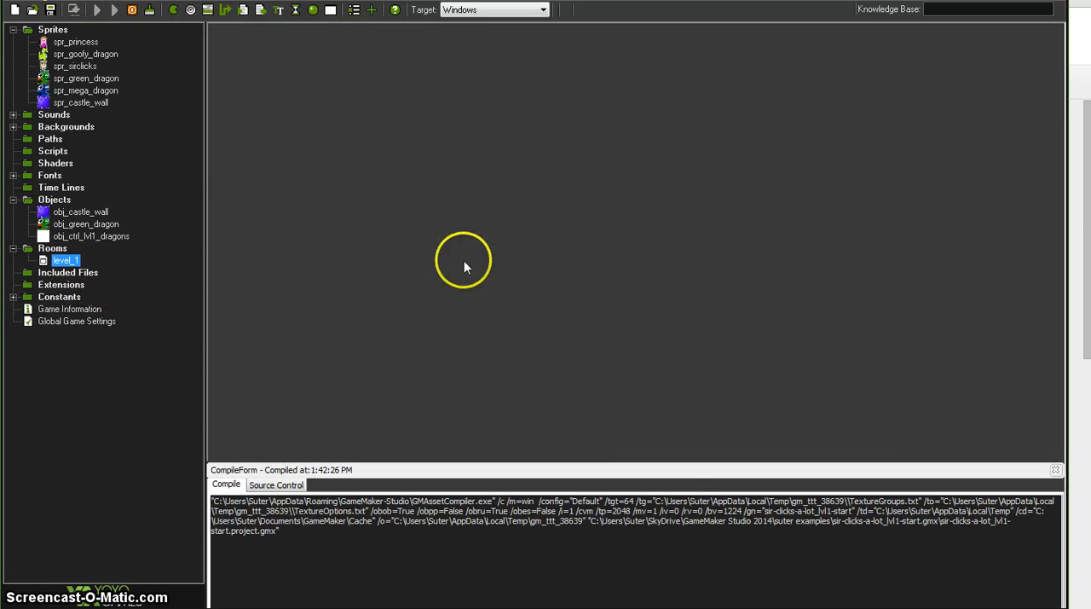
- Play until the action_next_room 'past last room' error appears, then abort the game
click(113, 10)
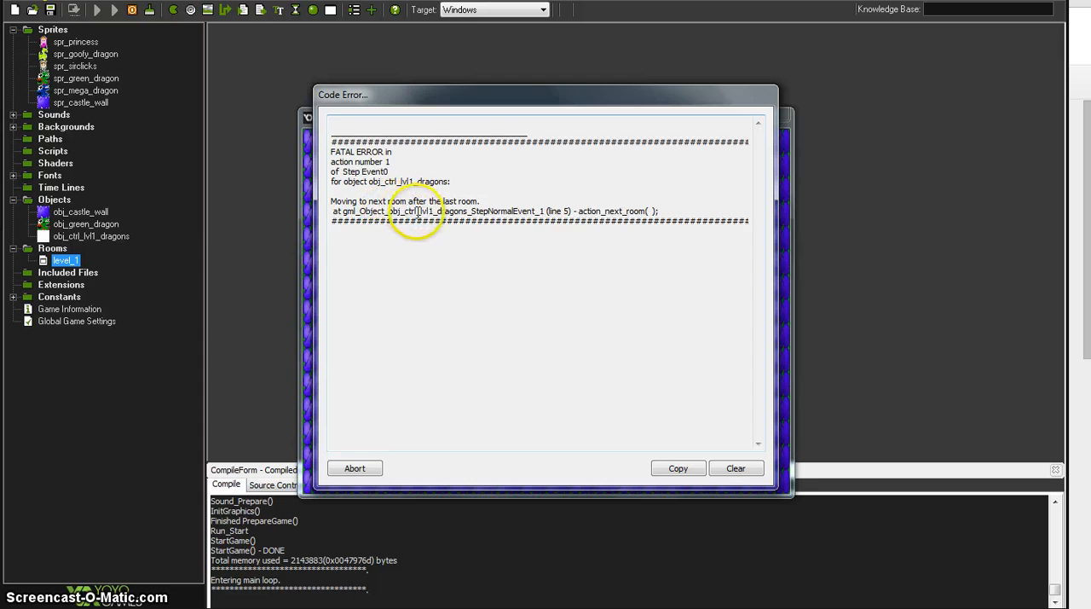
double_click(601, 212)
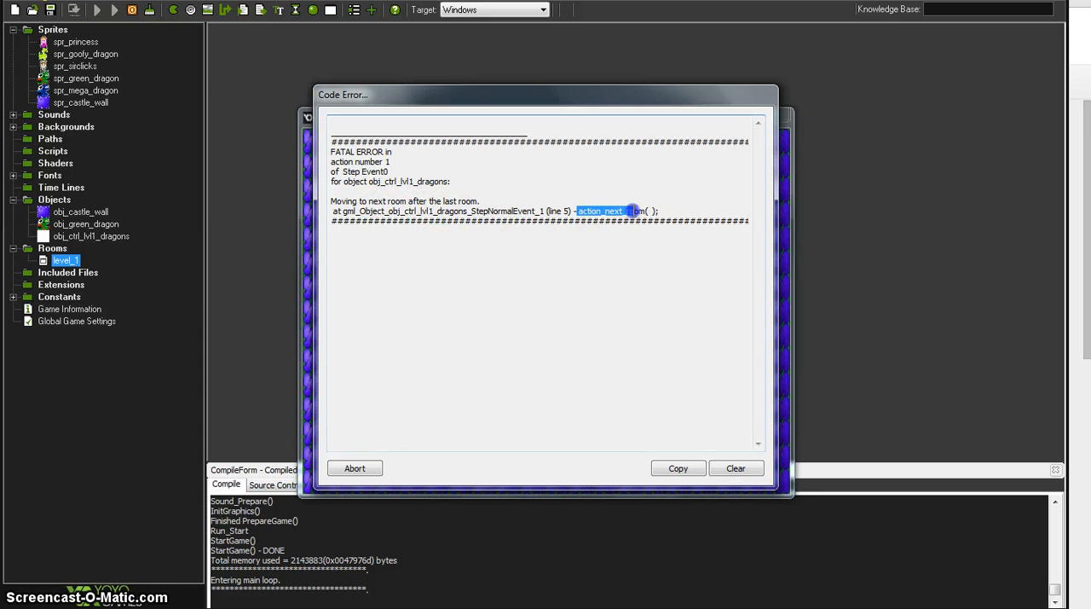
click(355, 467)
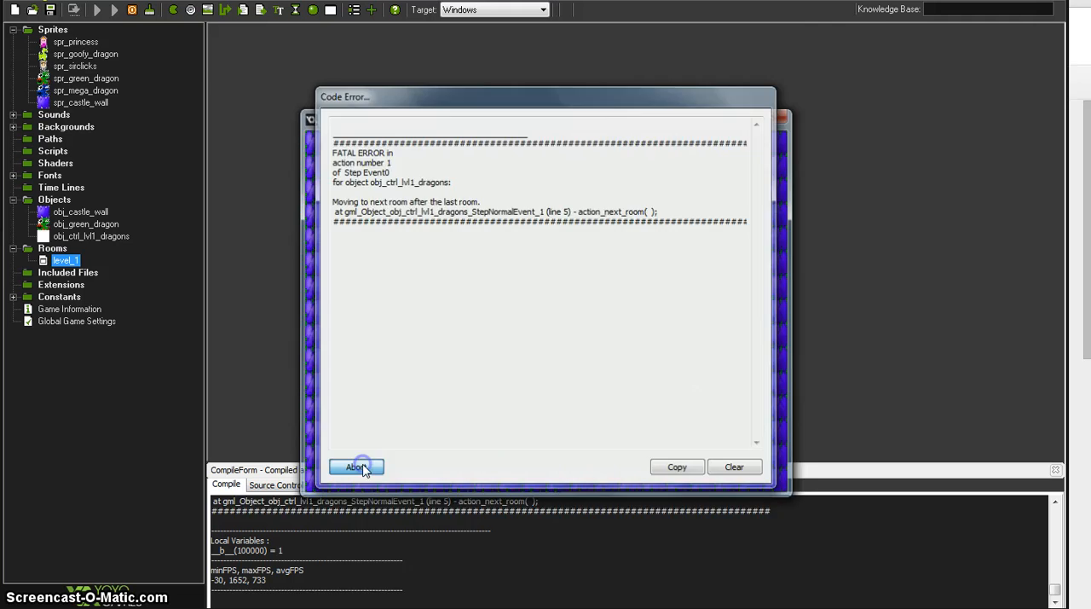
click(354, 468)
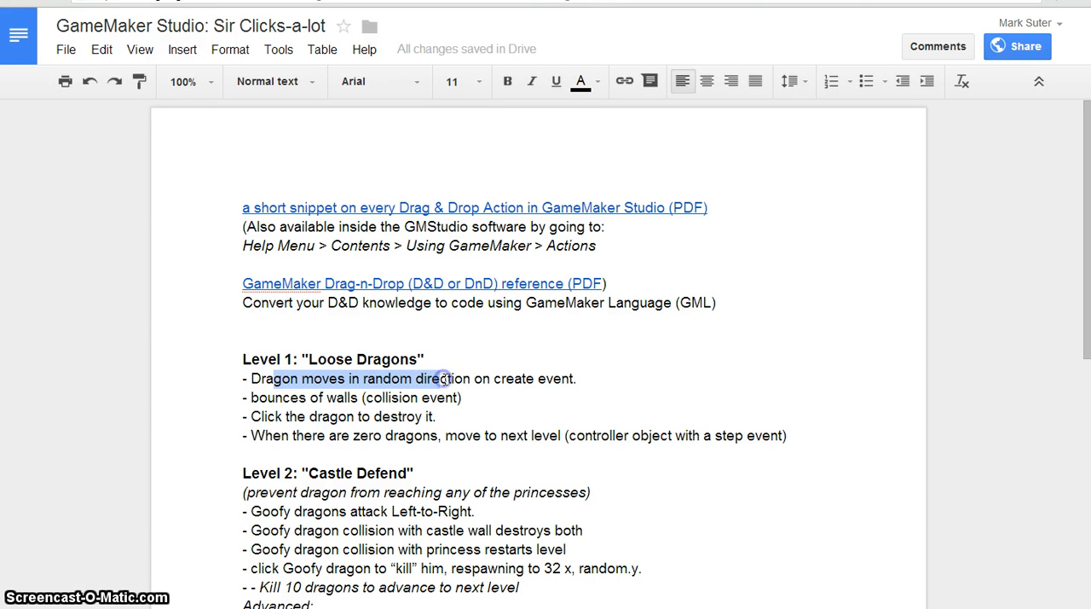
- Highlight the Level 1 notes on random dragon movement and the zero-dragons condition
drag(443, 378, 326, 397)
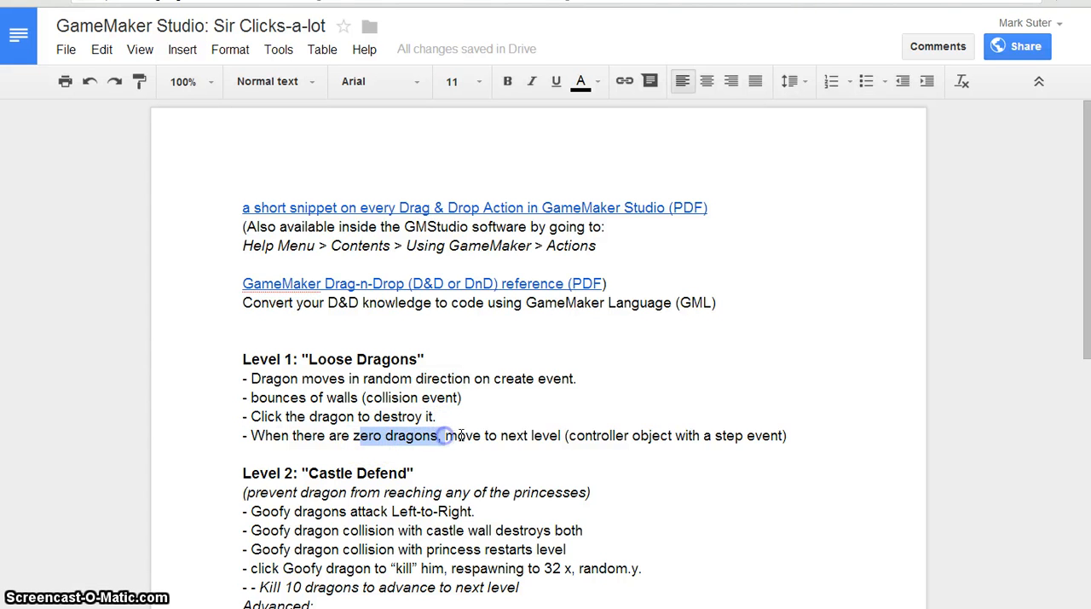
drag(484, 434, 559, 435)
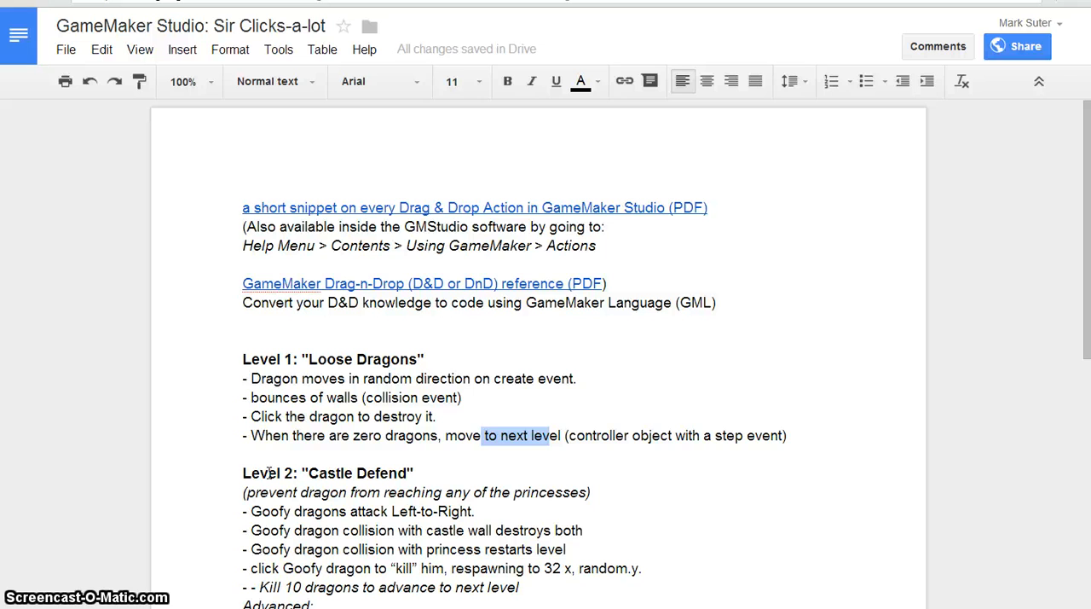
mouse_move(116, 488)
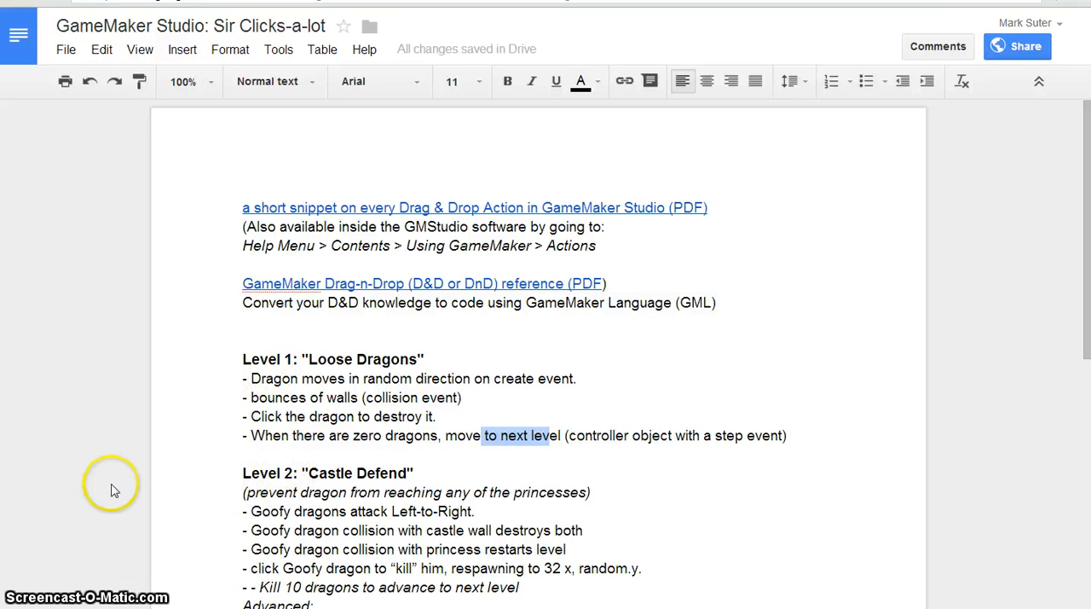